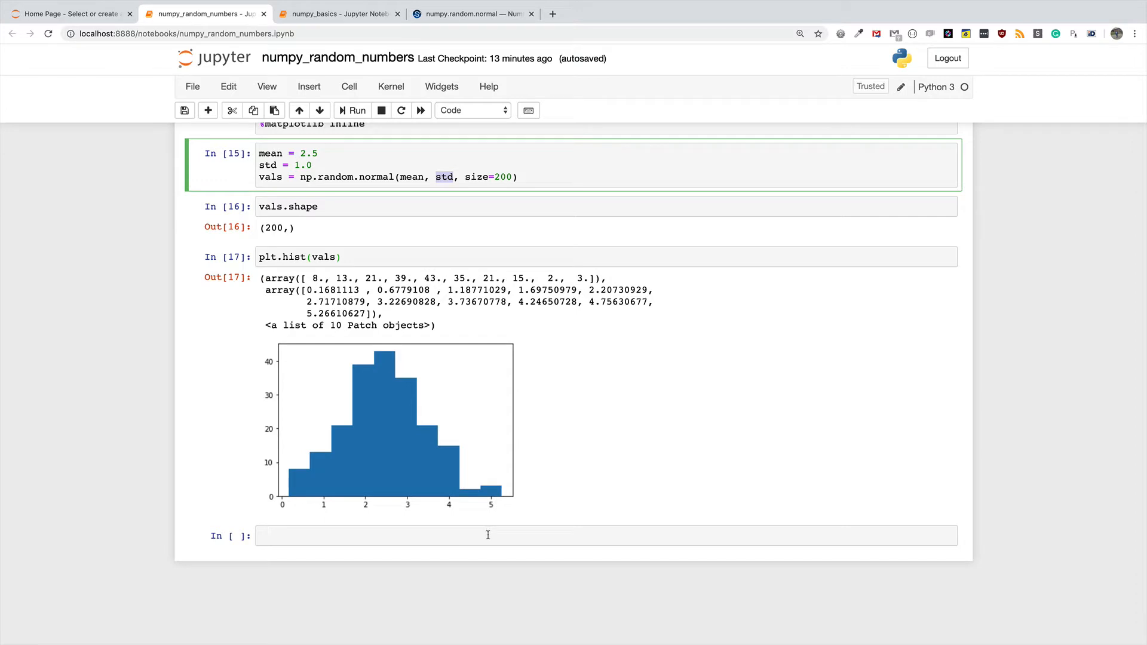
mouse_move(493, 538)
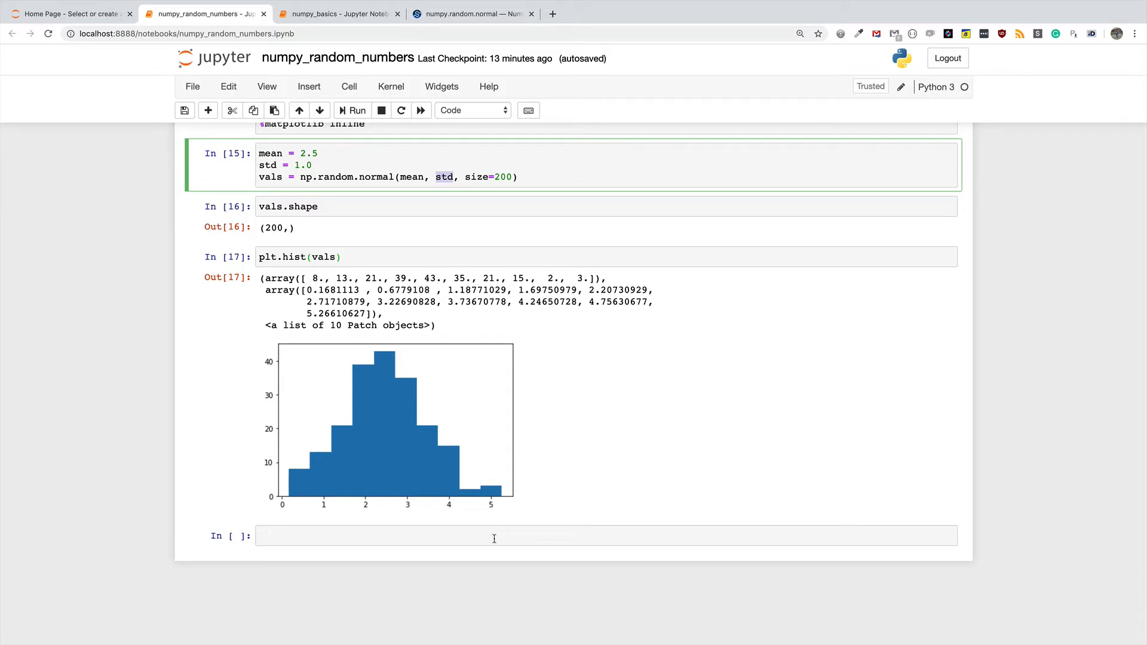
- Select the empty cell at the bottom of the notebook for editing
left_click(494, 535)
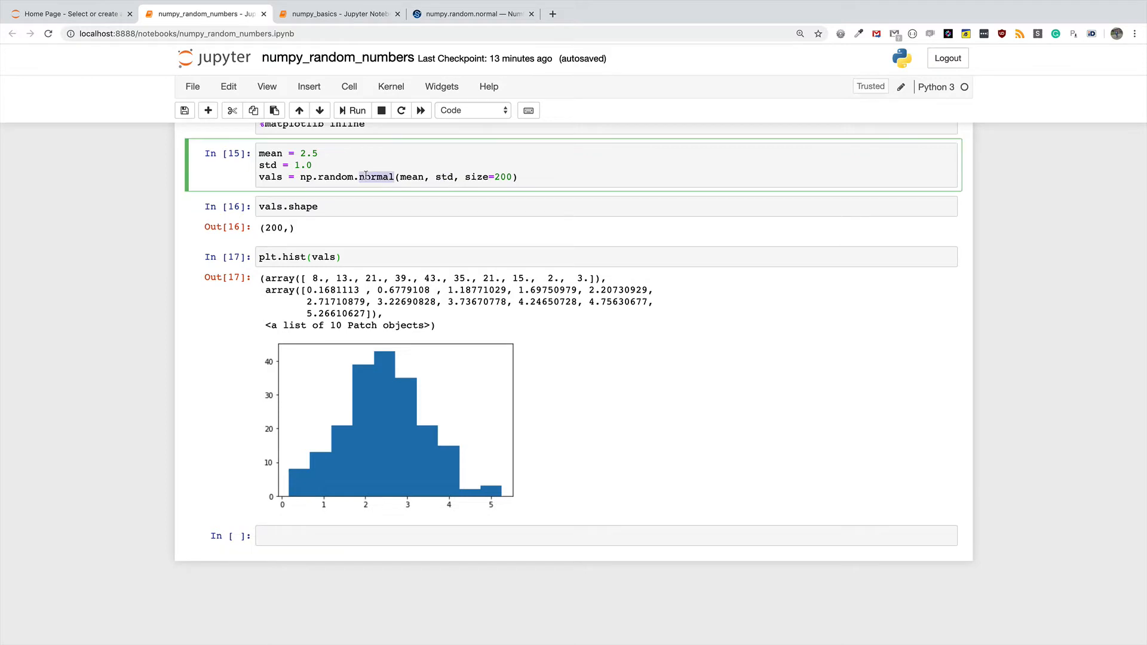
double_click(372, 176)
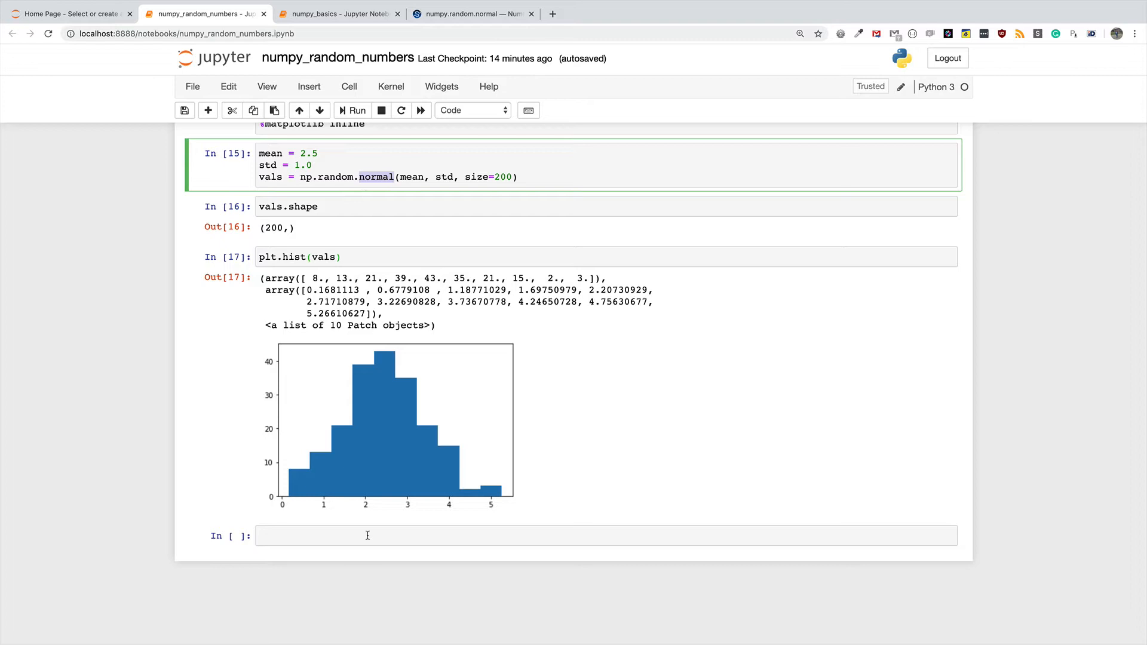
left_click(365, 534)
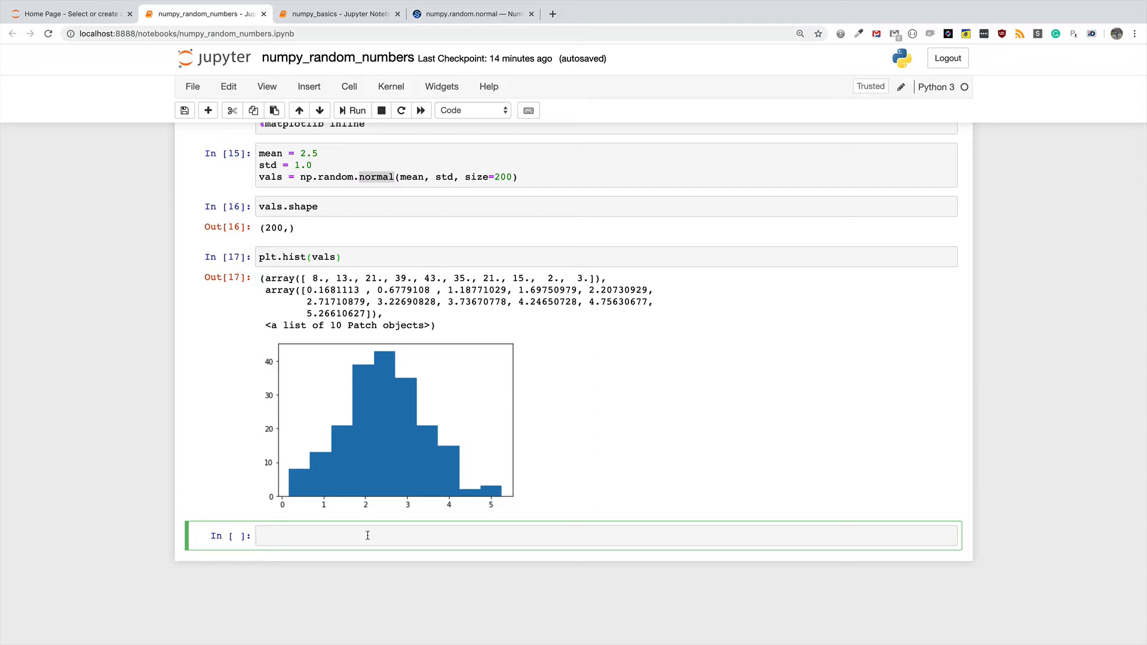
left_click(366, 534)
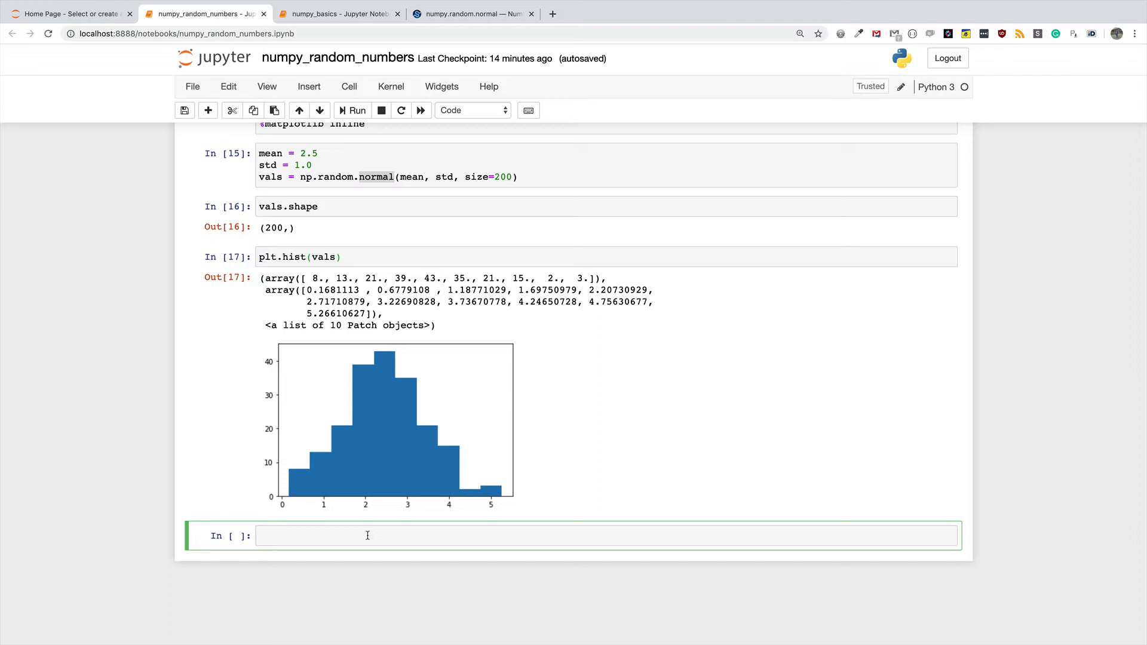
left_click(366, 535)
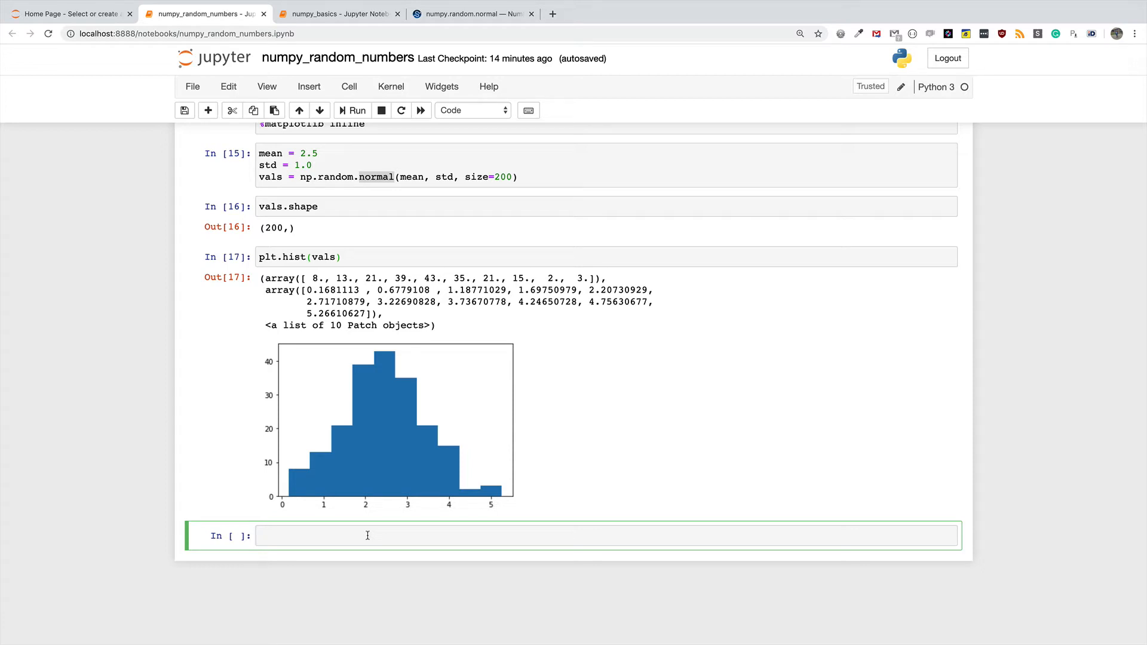
left_click(366, 535)
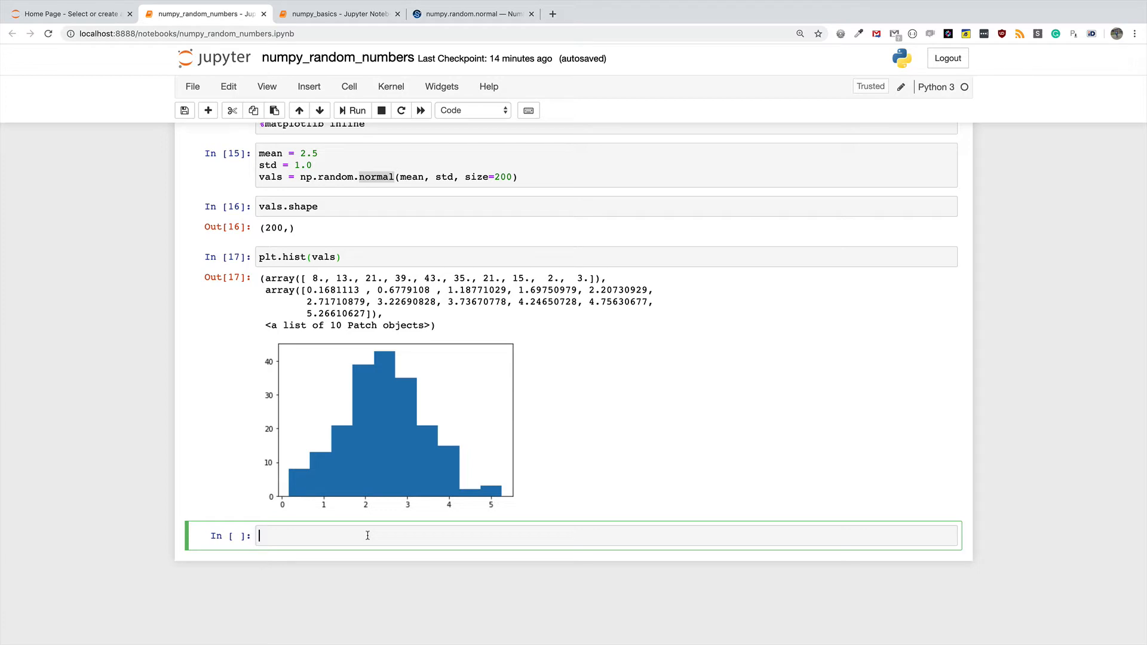
- Enter vals = np.random.uniform(size=200) and plt.hist(vals) in the cell
type("vals = n")
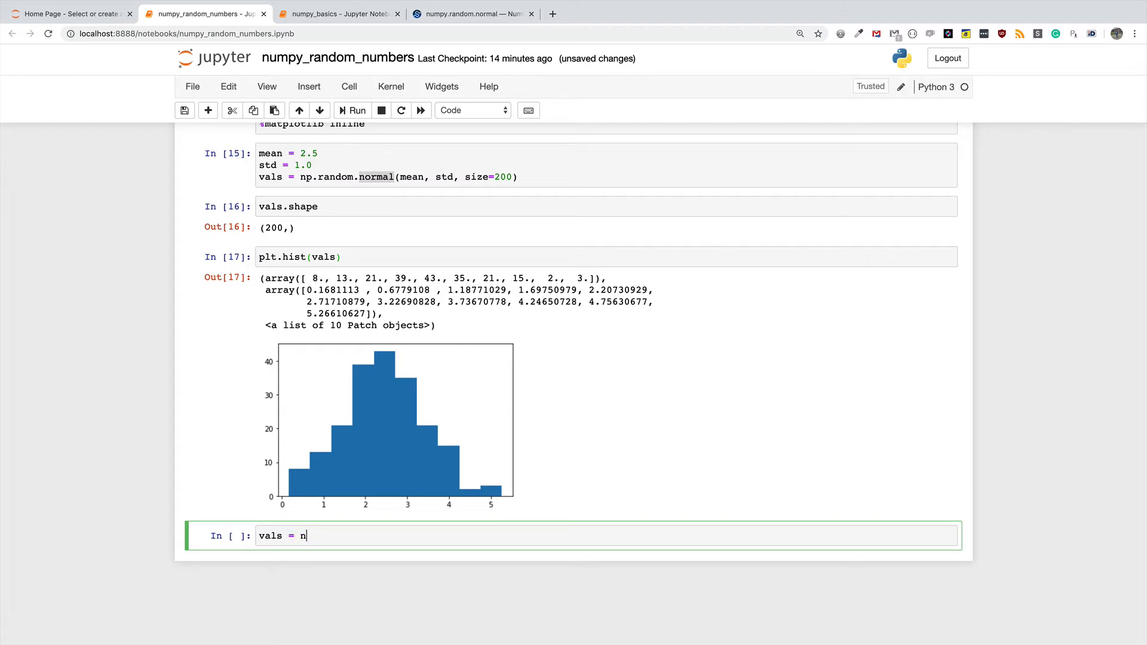
type("p.random.")
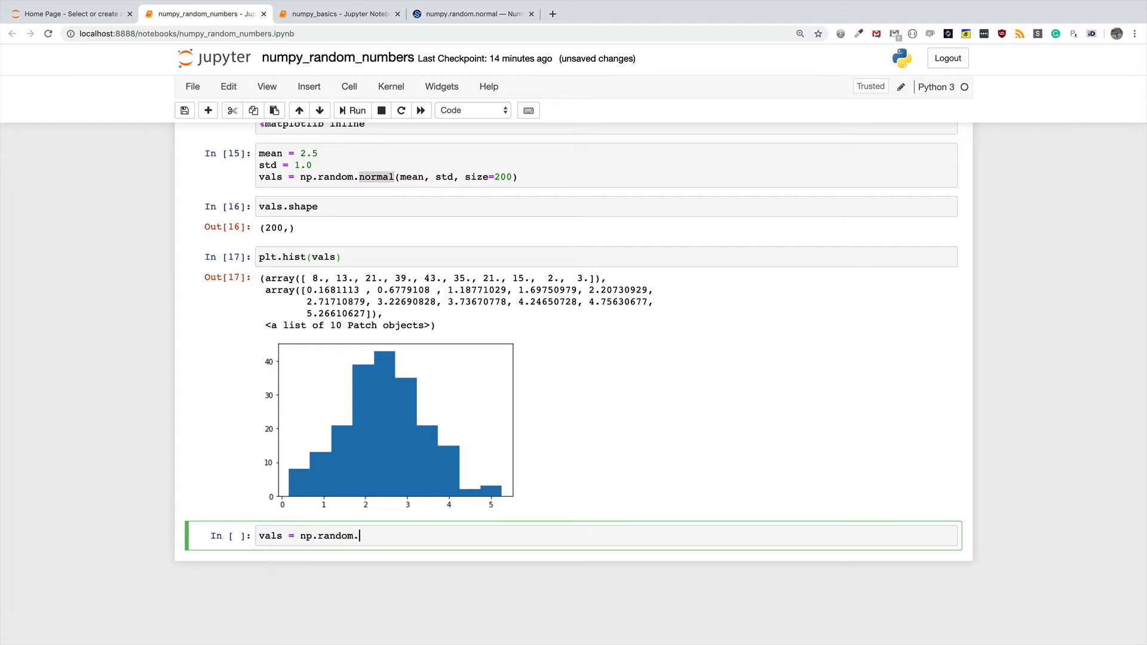
type("unf")
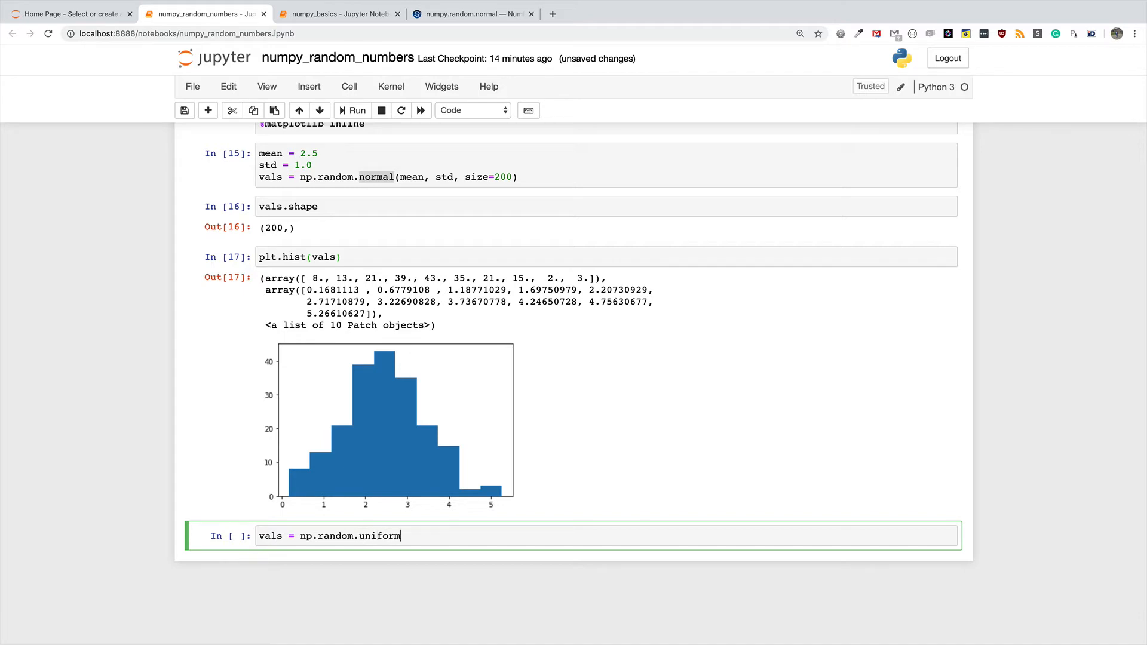
type("()")
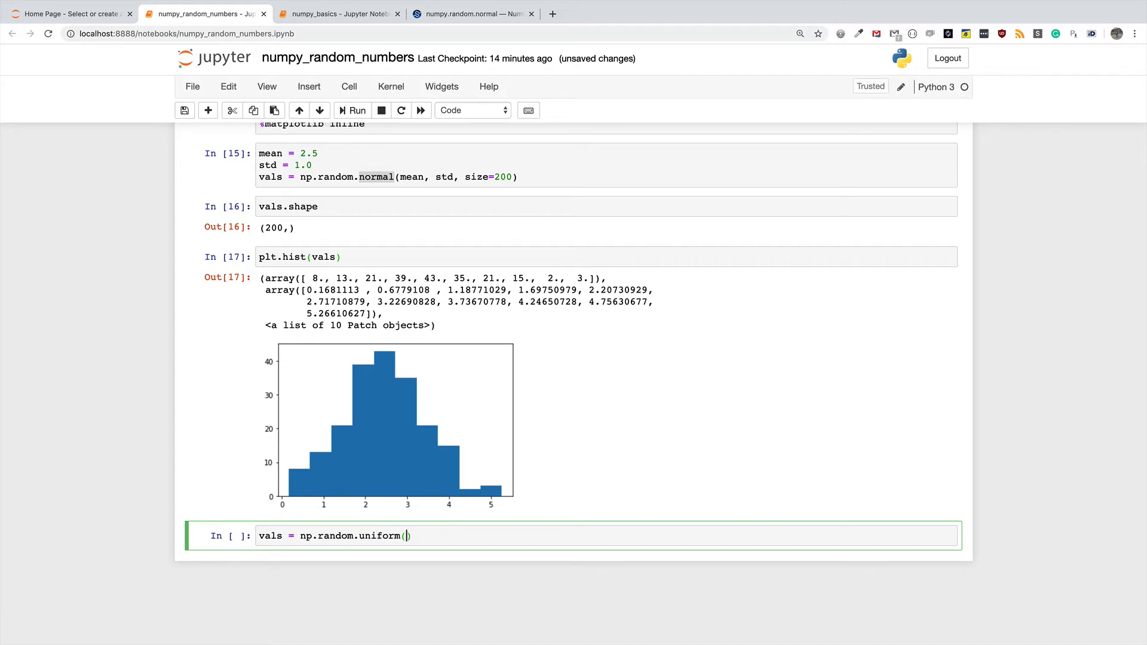
type("size")
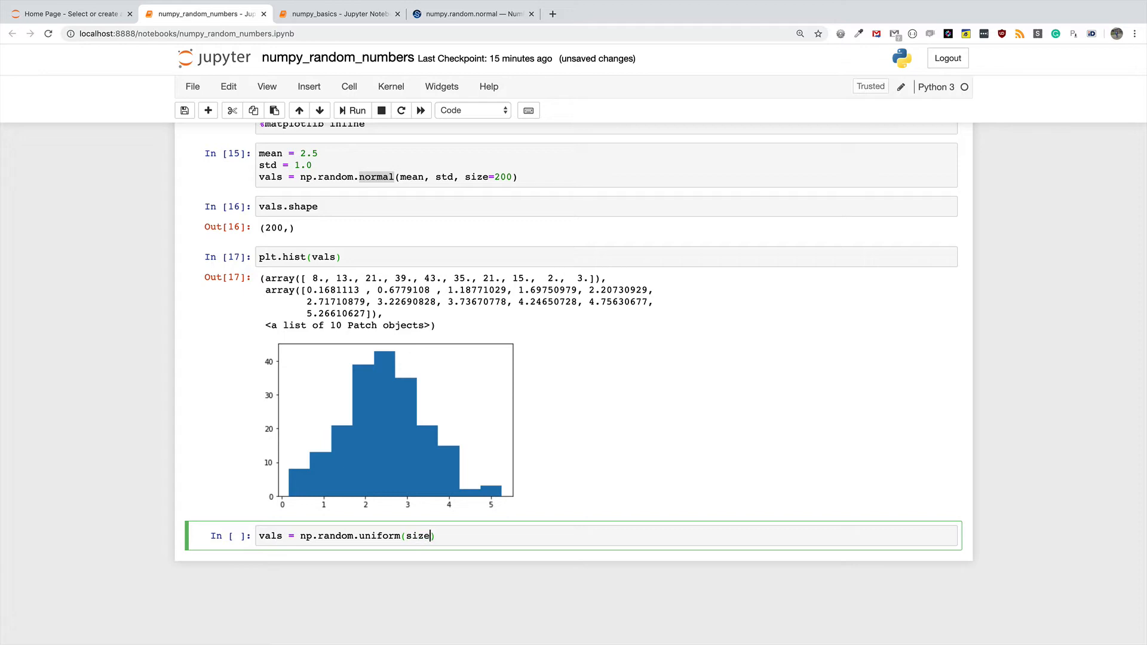
type("=200")
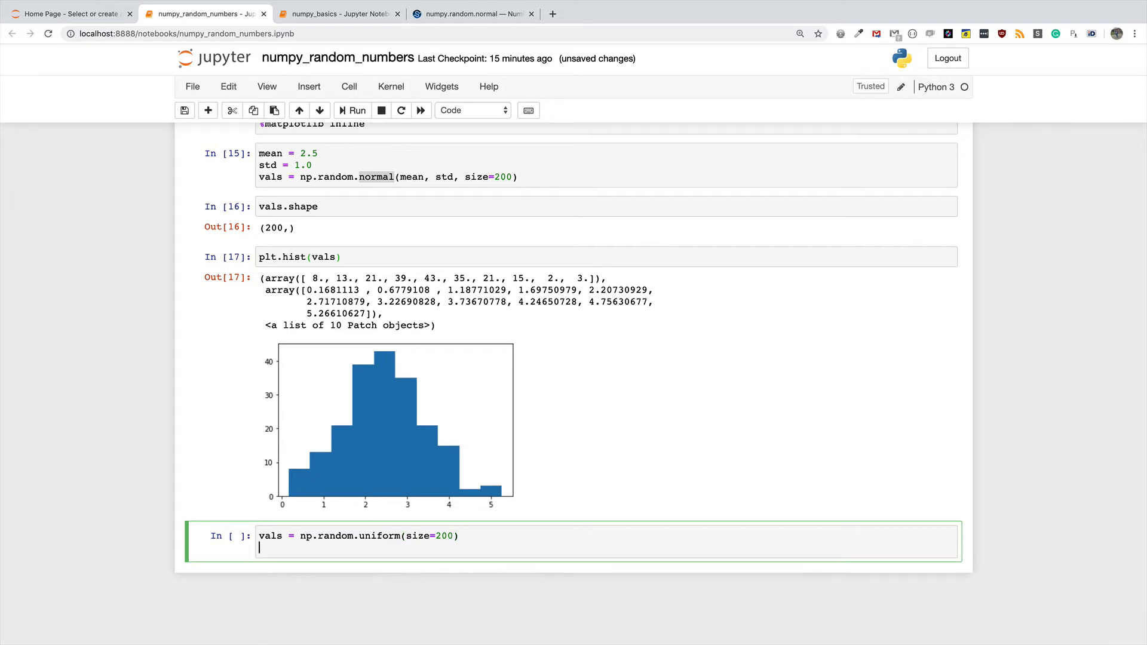
type("plt.hi")
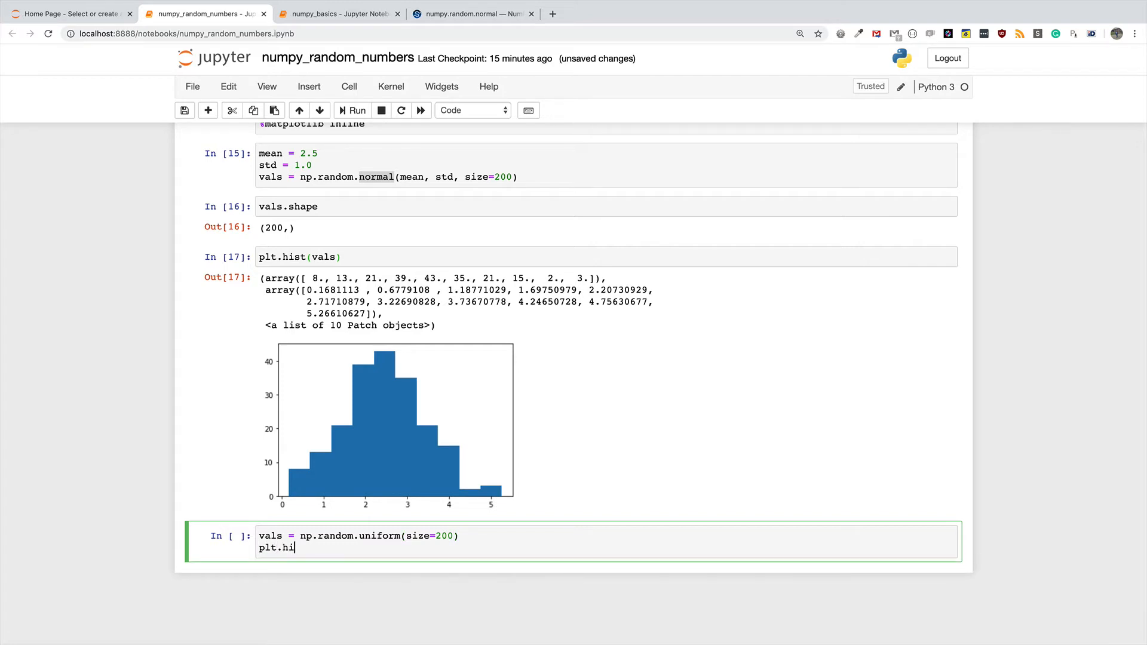
type("st(vals)")
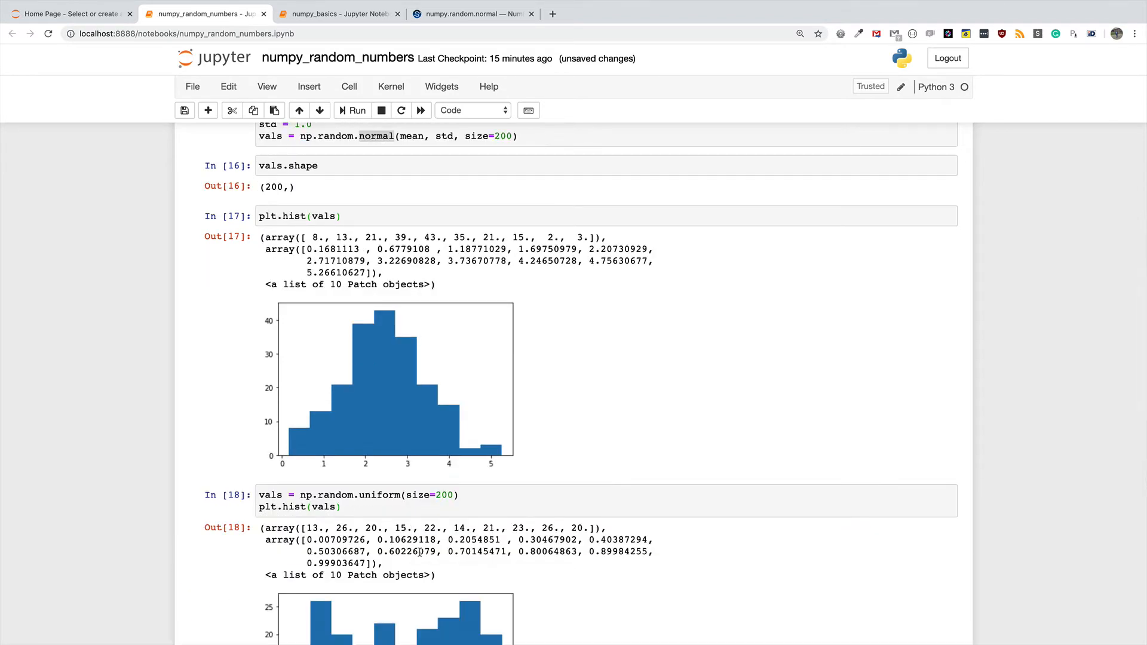
scroll("down", 3)
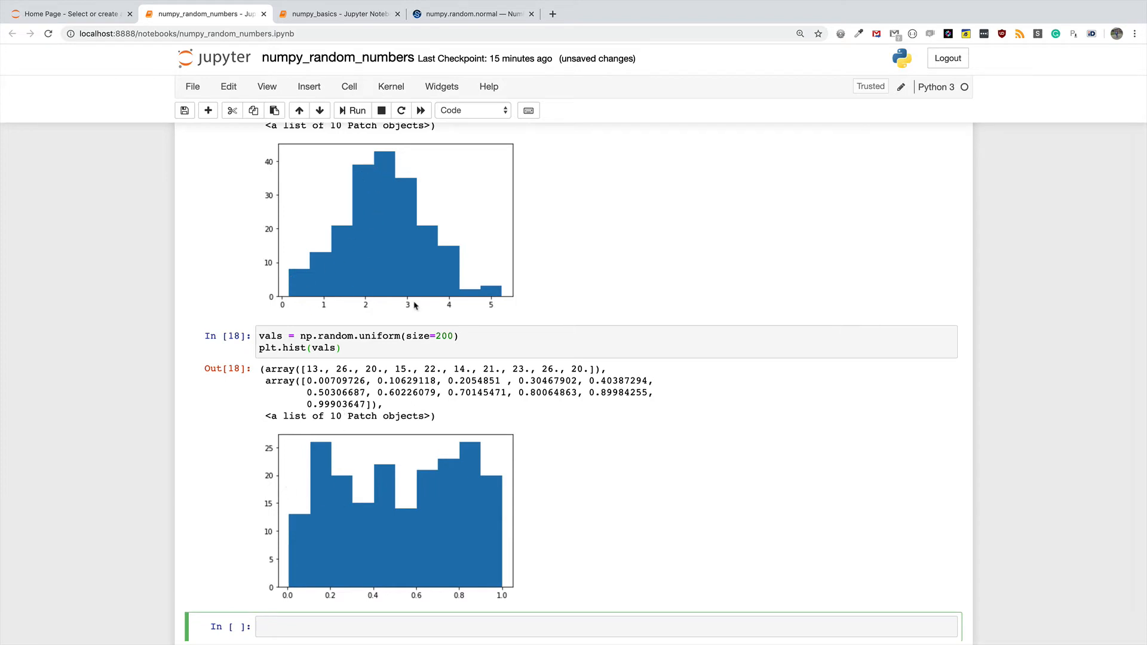
mouse_move(359, 267)
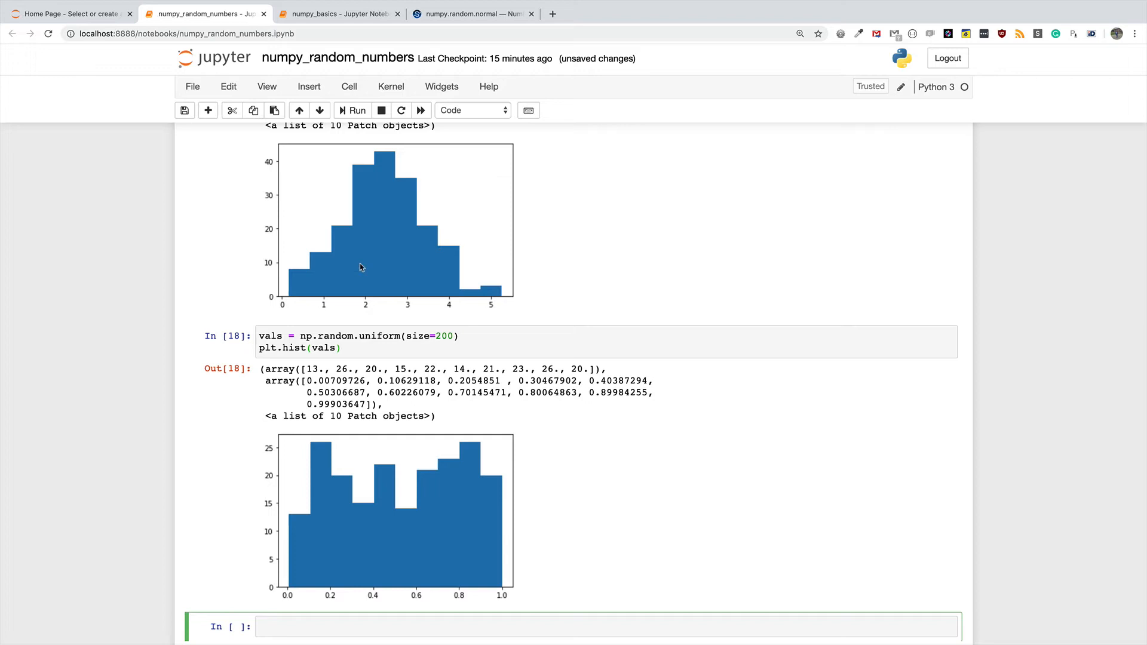
mouse_move(370, 253)
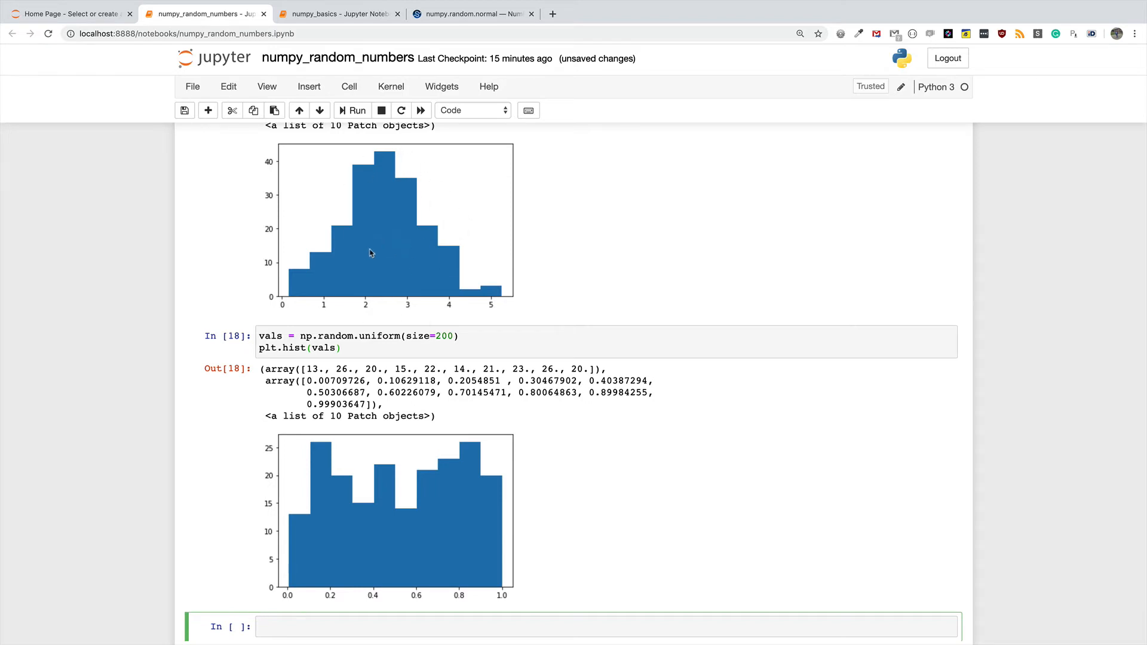
mouse_move(414, 288)
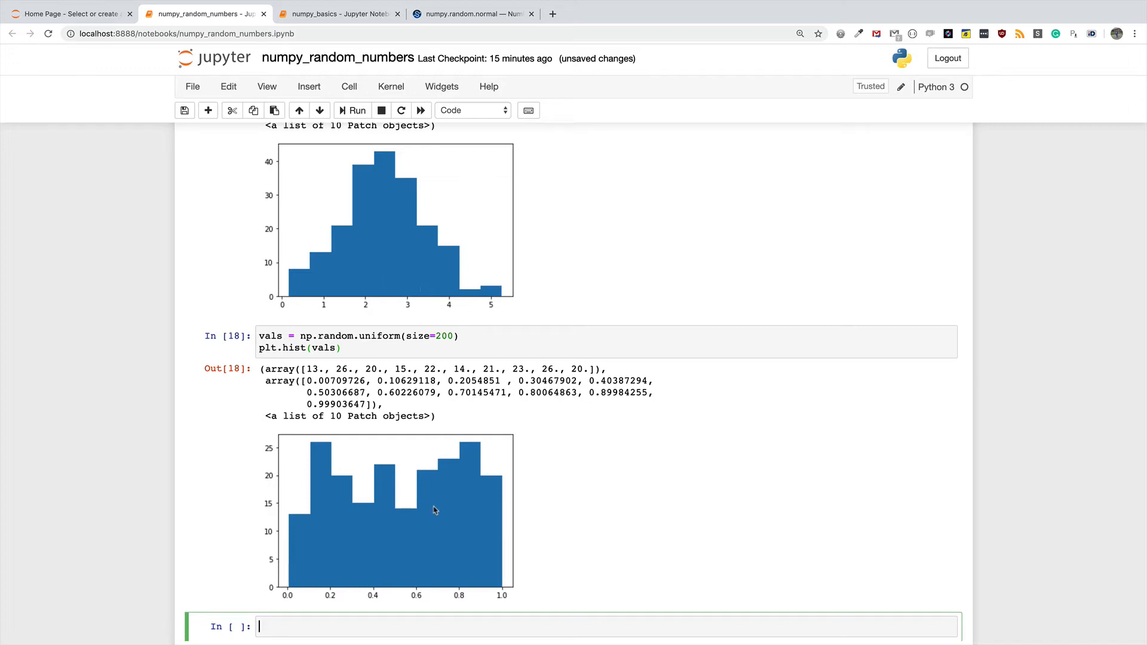
scroll("down", 3)
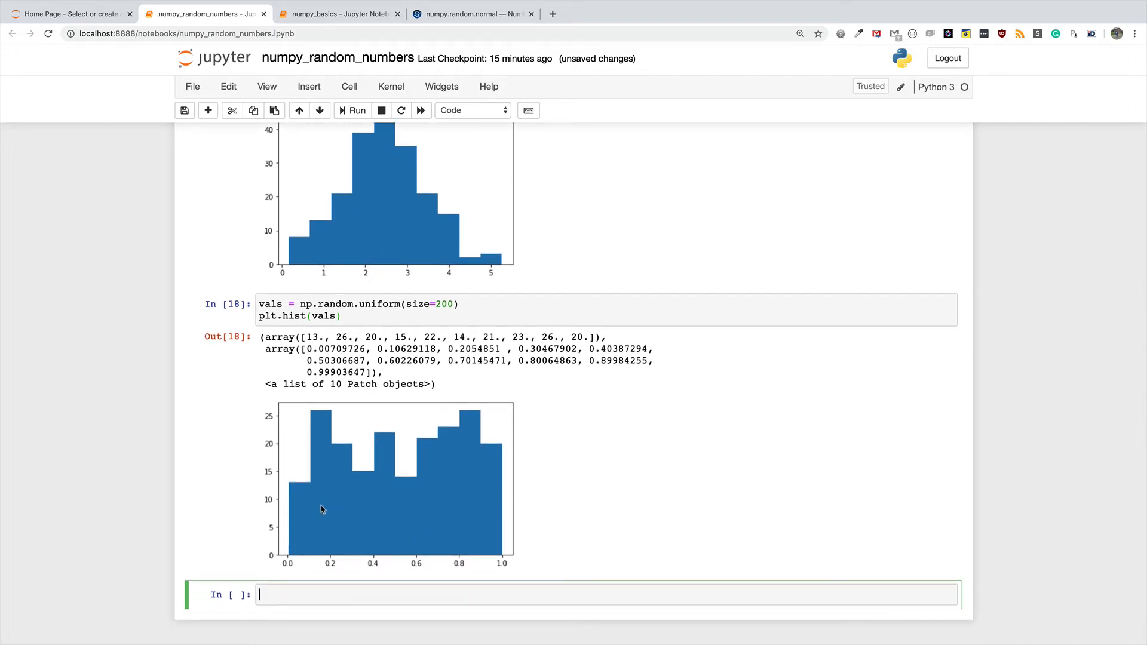
mouse_move(485, 554)
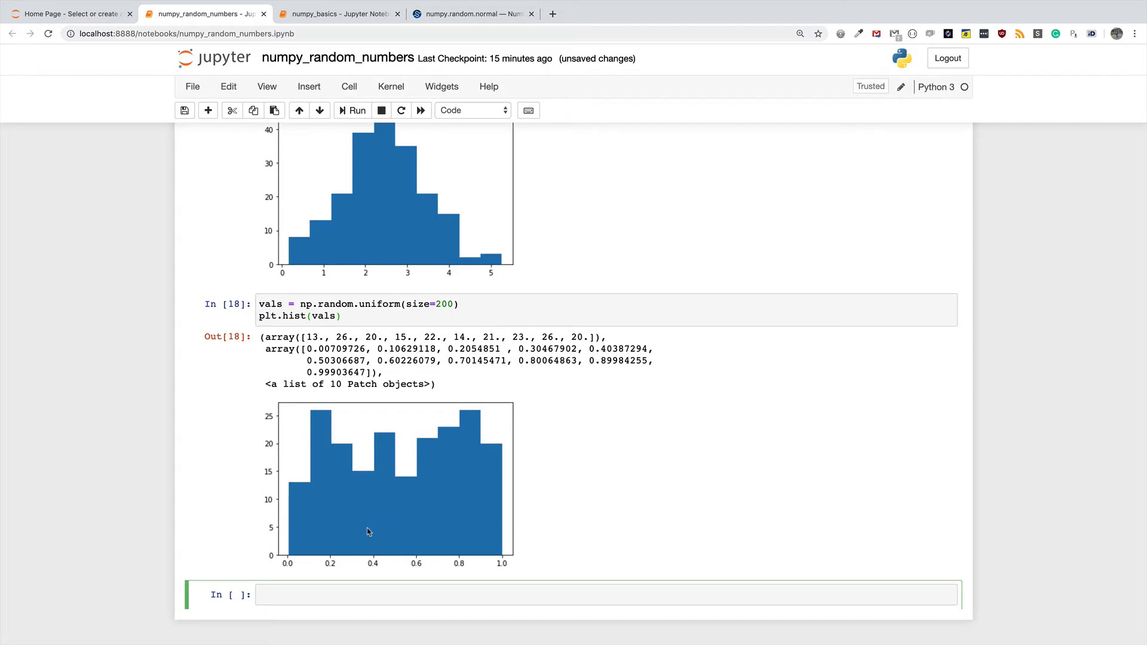
mouse_move(287, 561)
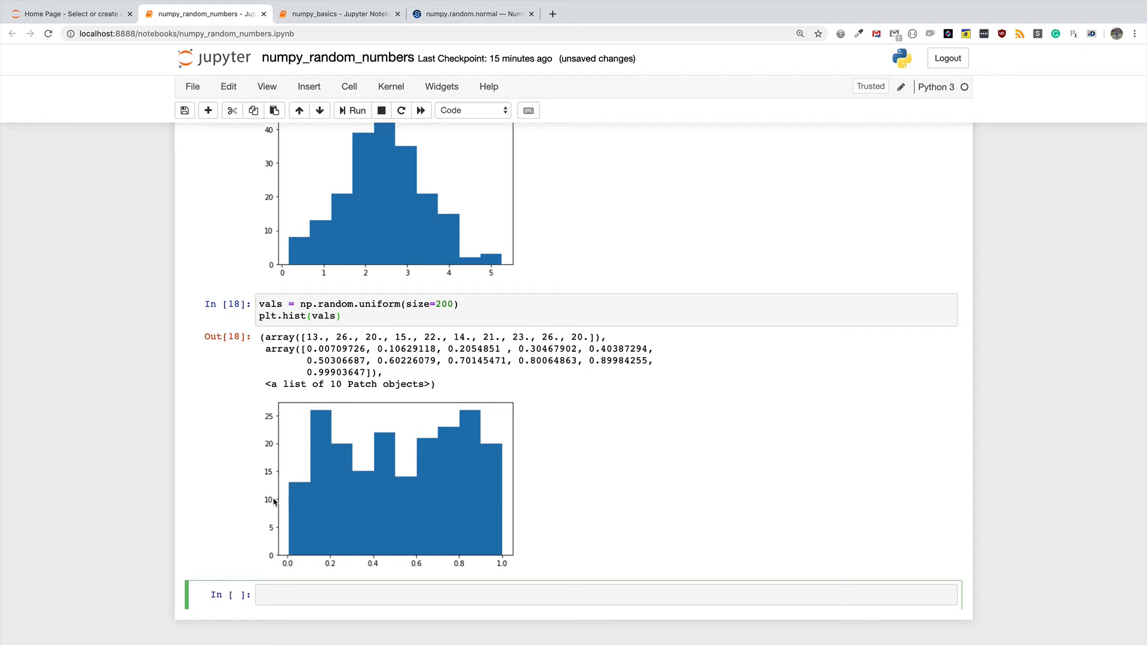
left_click(607, 594)
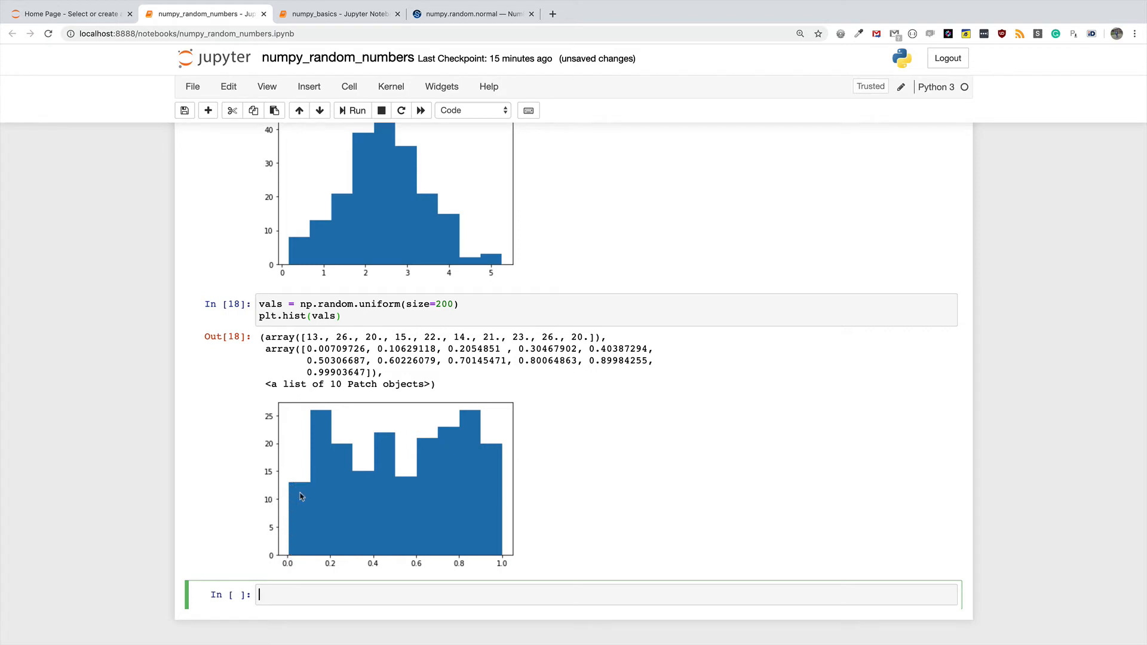
mouse_move(329, 503)
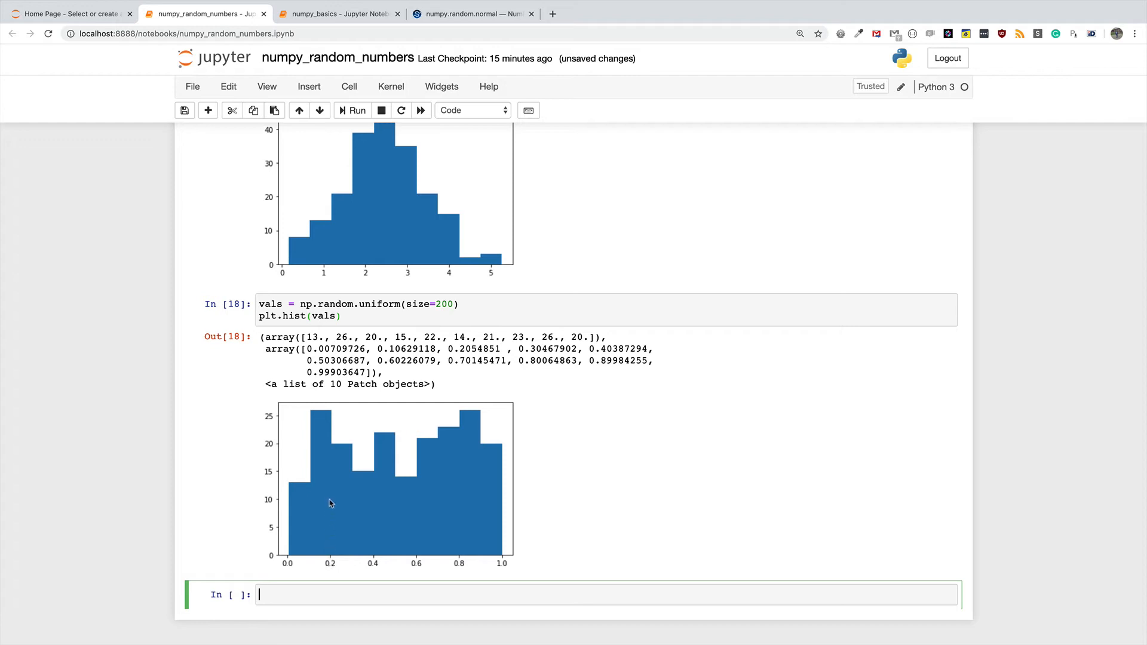
mouse_move(323, 465)
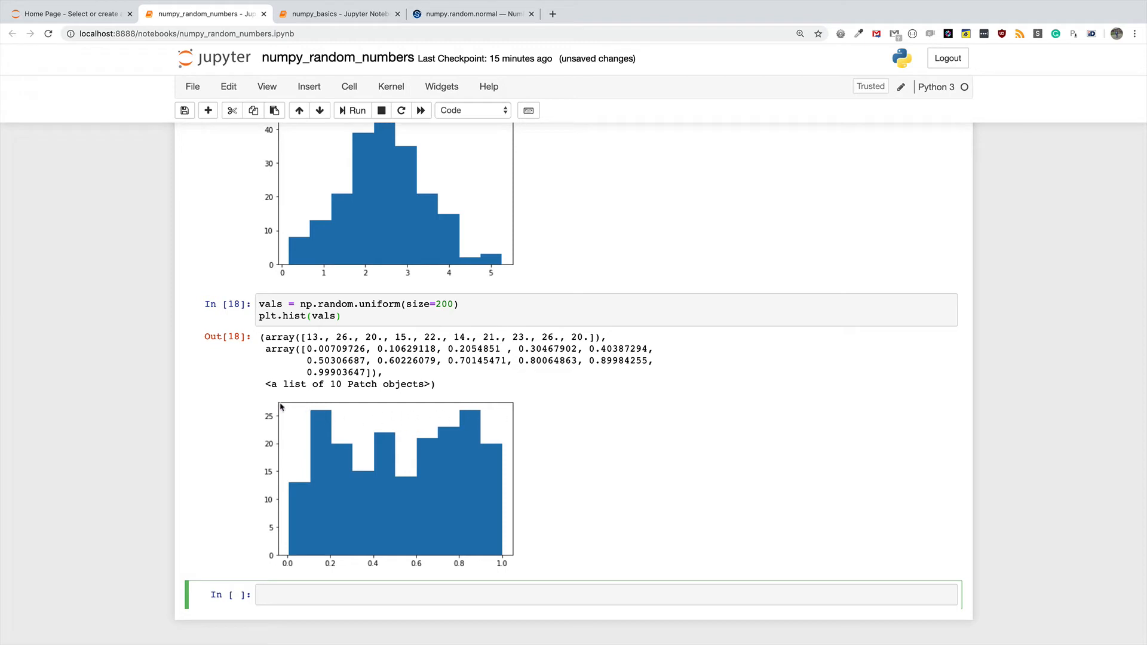
mouse_move(436, 450)
type("0")
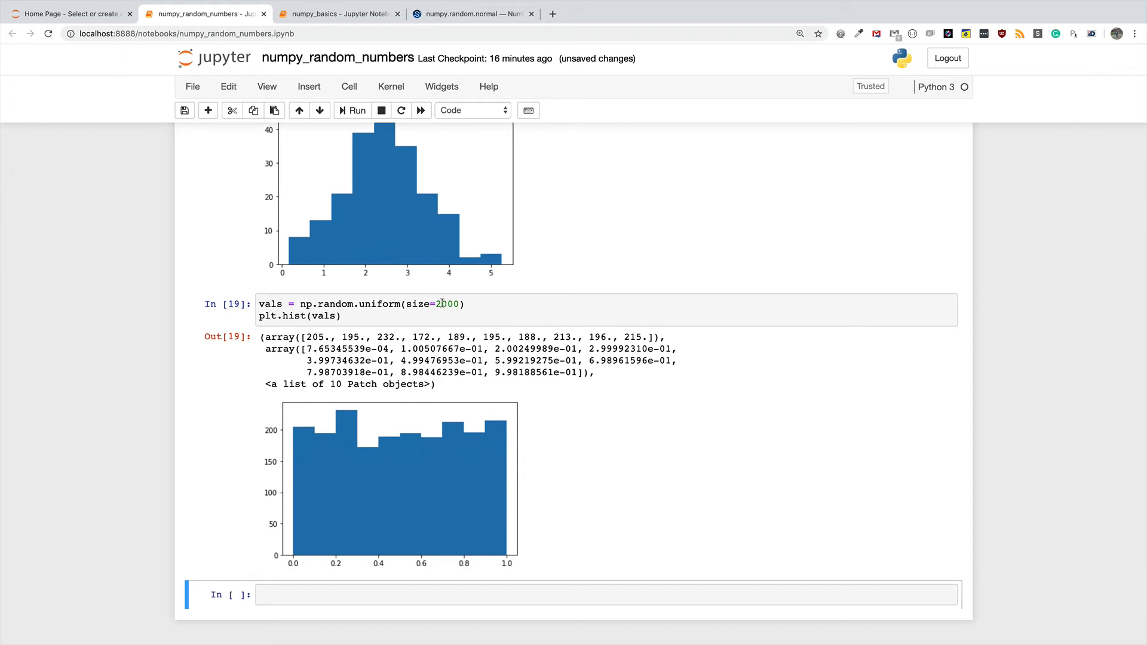
- Change size=200 to size=2000 in the uniform cell and rerun it
left_click(381, 413)
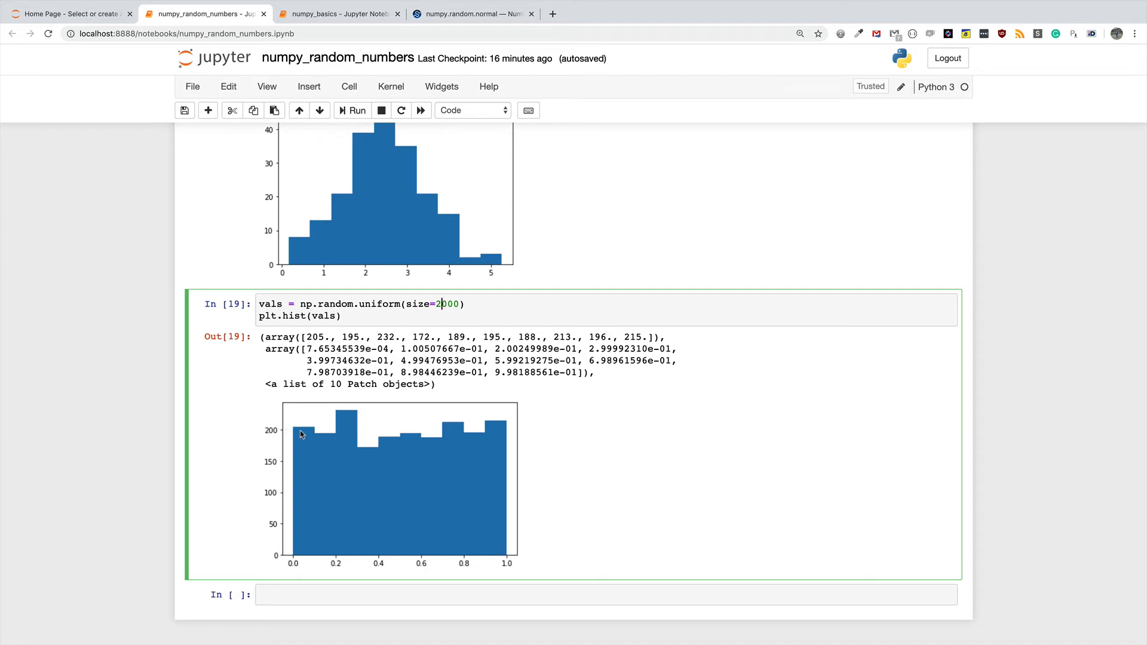
mouse_move(313, 404)
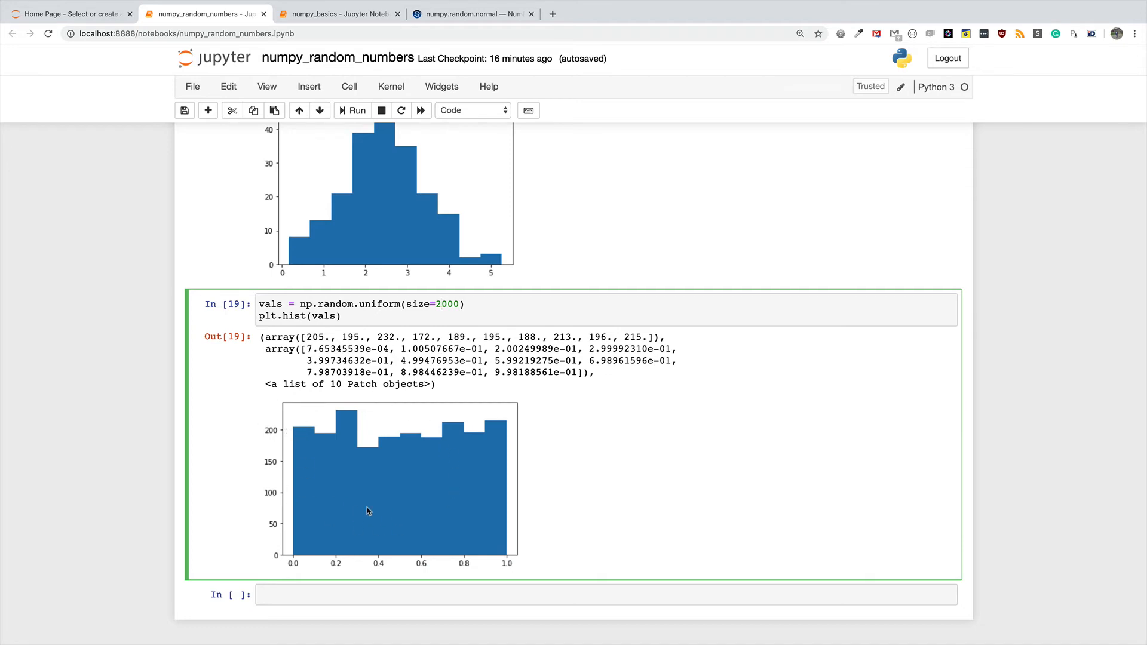
mouse_move(344, 516)
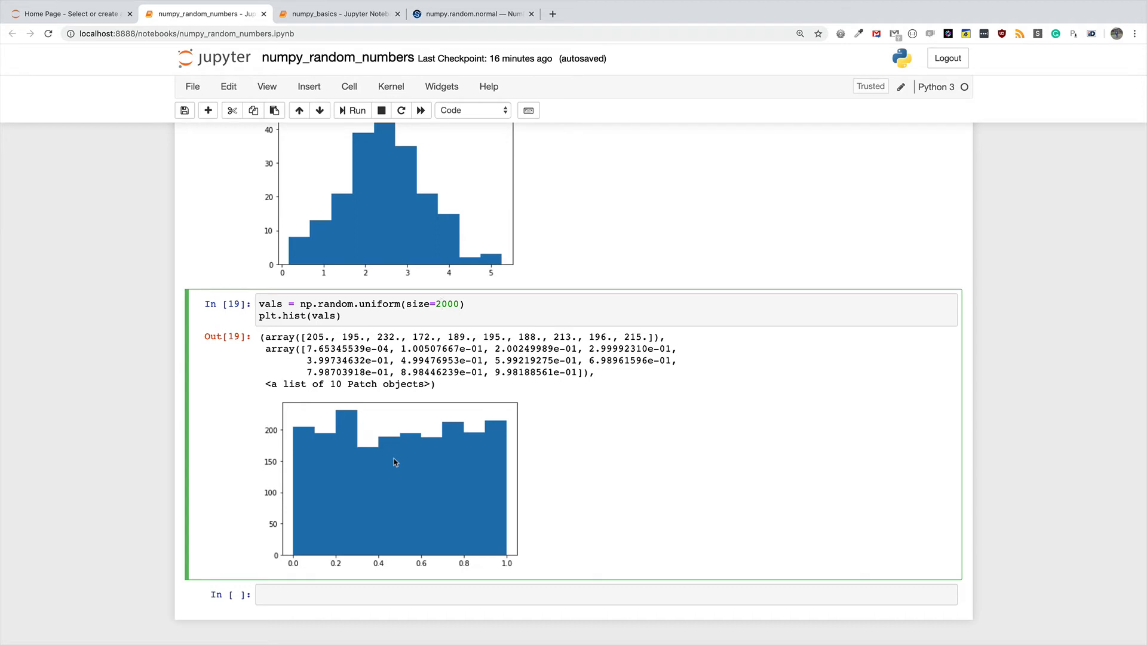
- Open a new Chrome tab on the Google start page
left_click(440, 303)
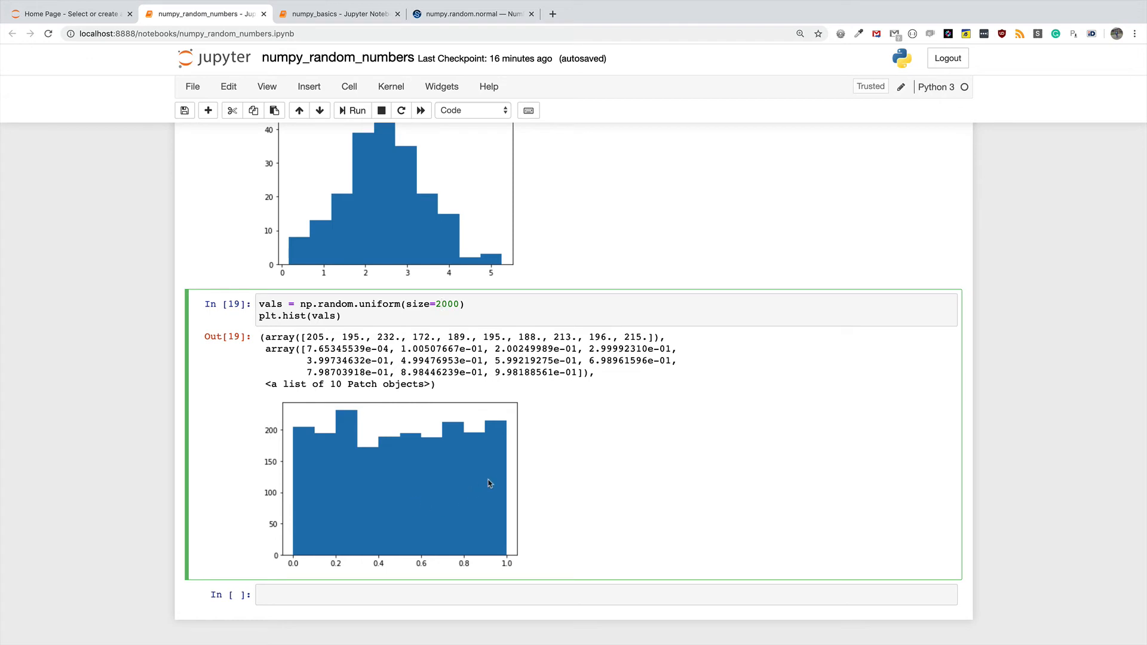
mouse_move(511, 482)
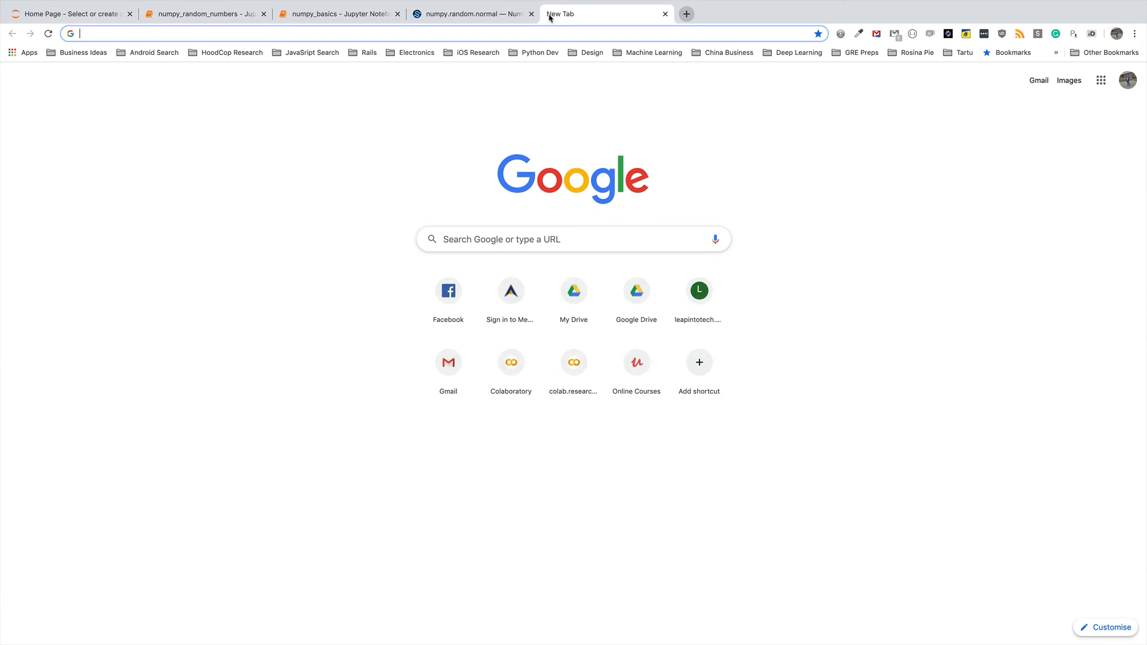
- Search Google for np.random.uniform and open its NumPy v1.14 Manual page
type("np.random.normal")
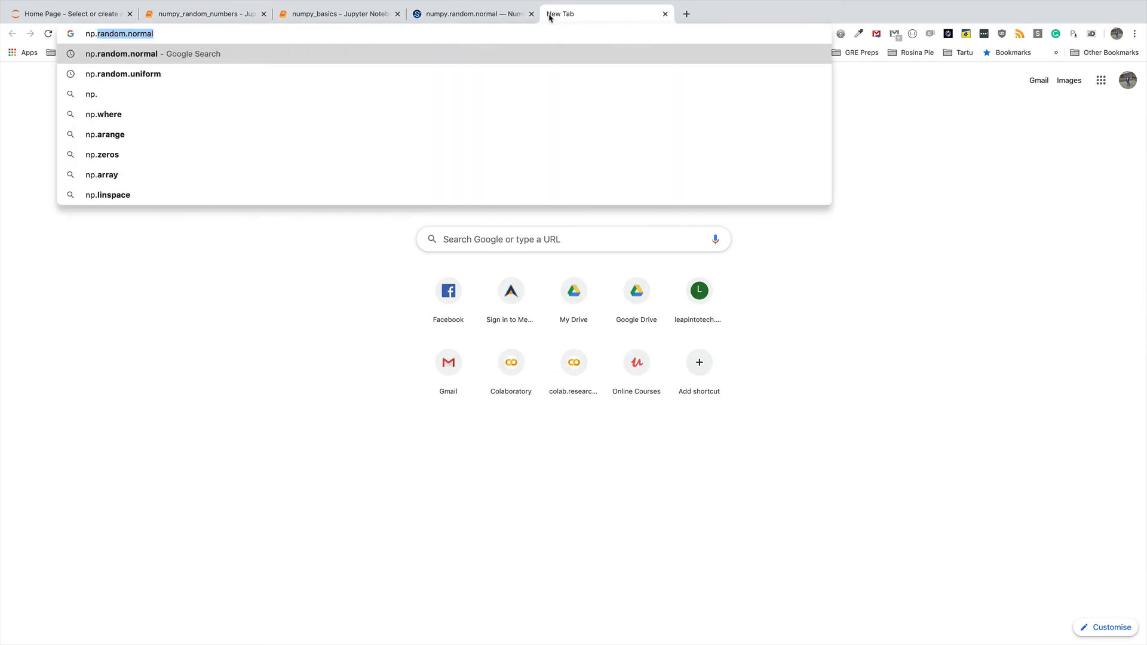
left_click(123, 73)
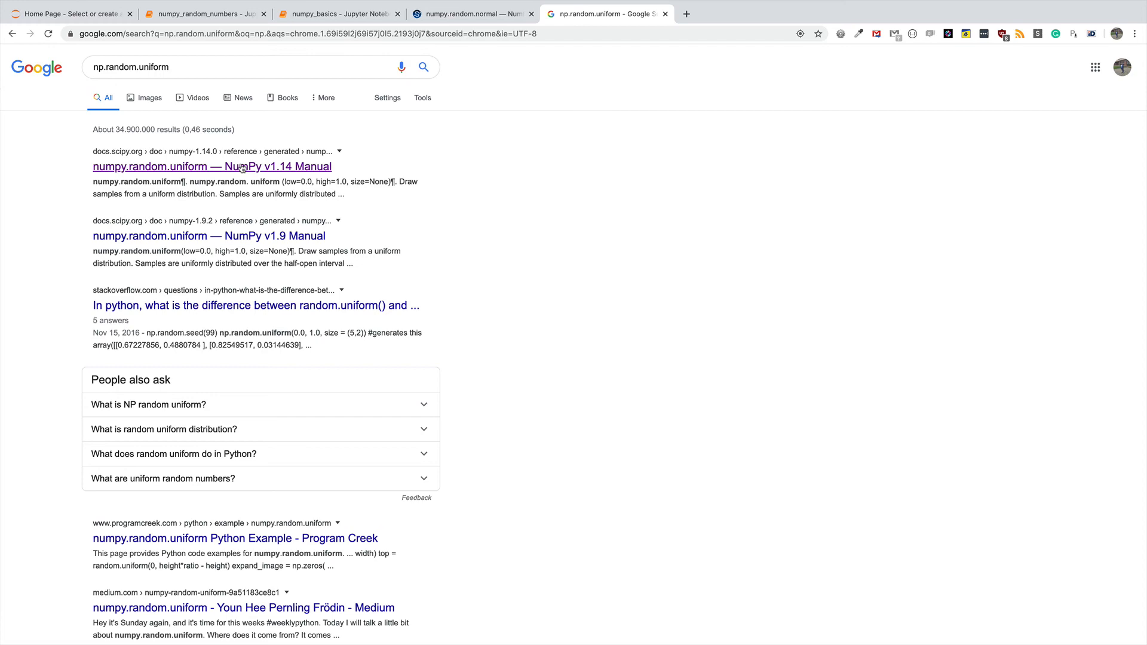
left_click(212, 166)
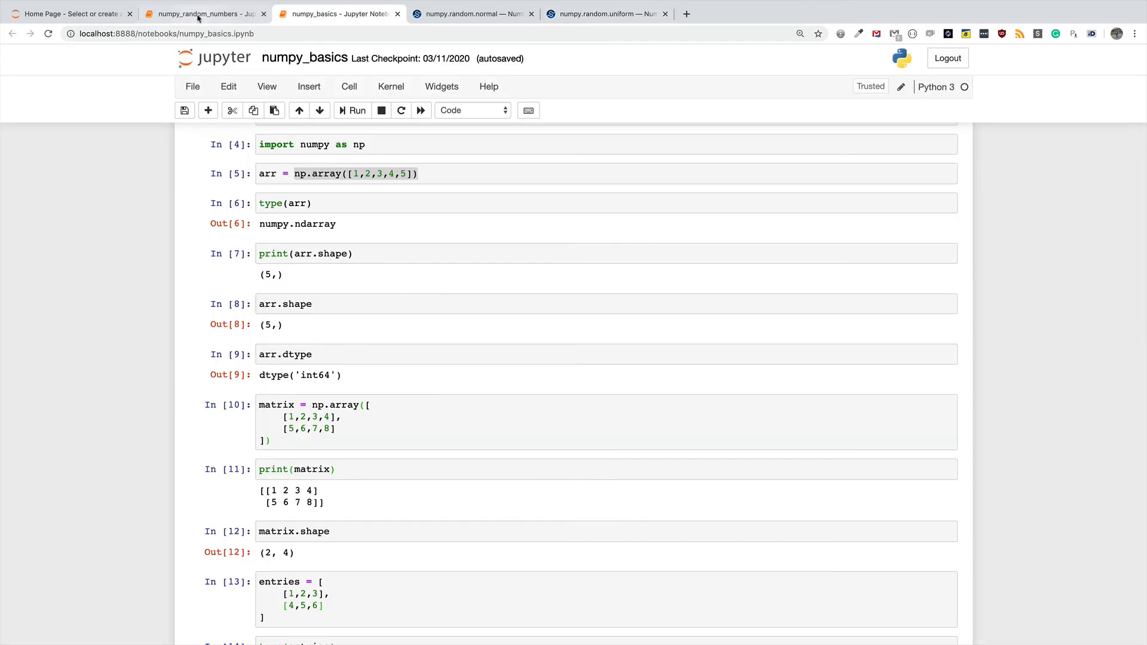
- Add low = 0 and high = 10, pass them to np.random.uniform, and rerun the cell
left_click(202, 14)
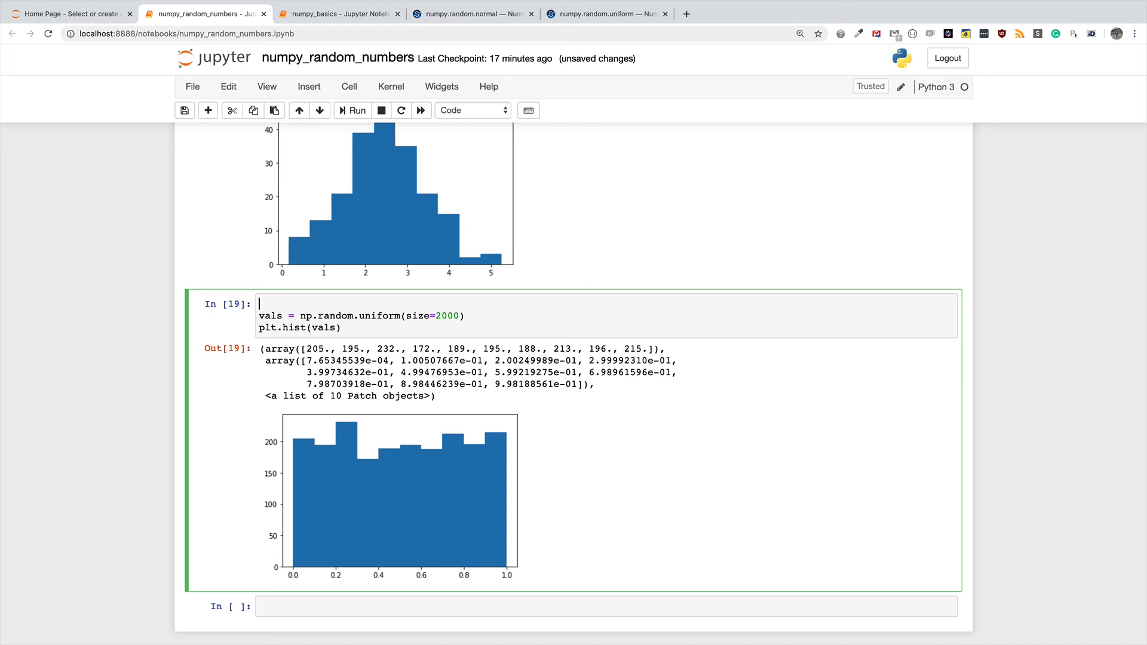
type("l")
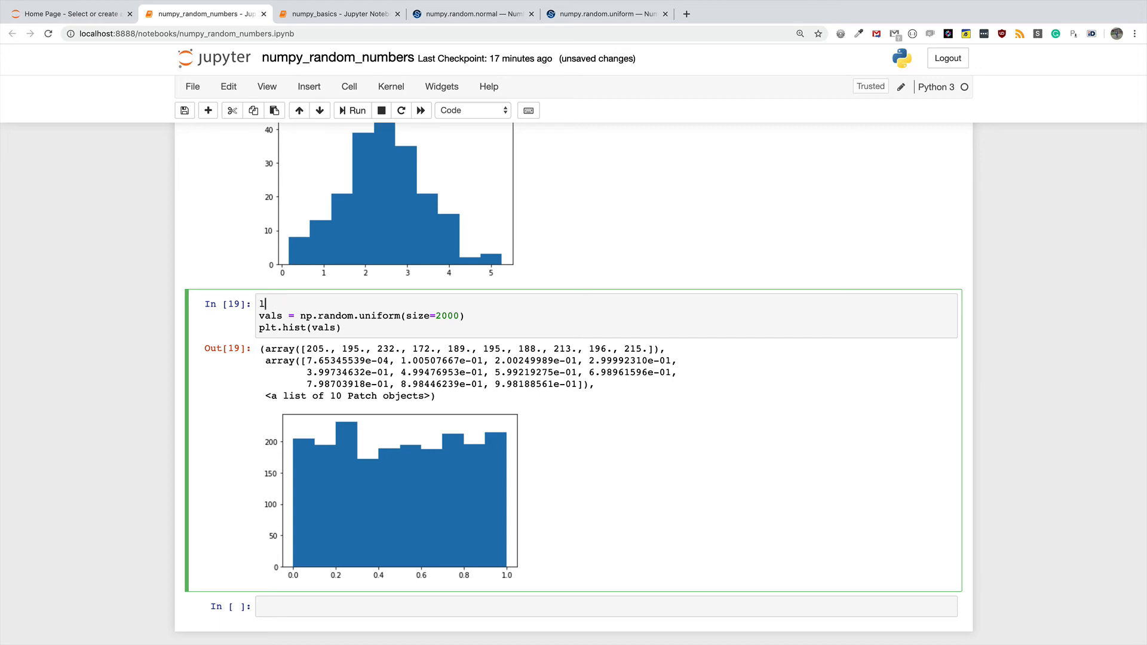
type("ow = 0")
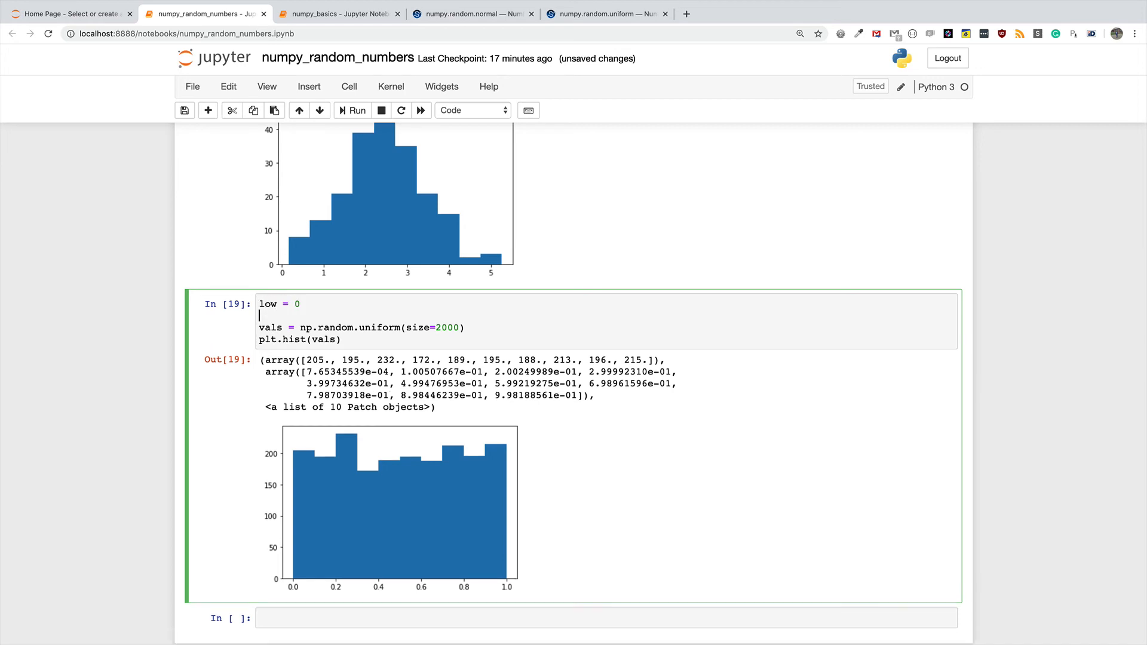
type("high =")
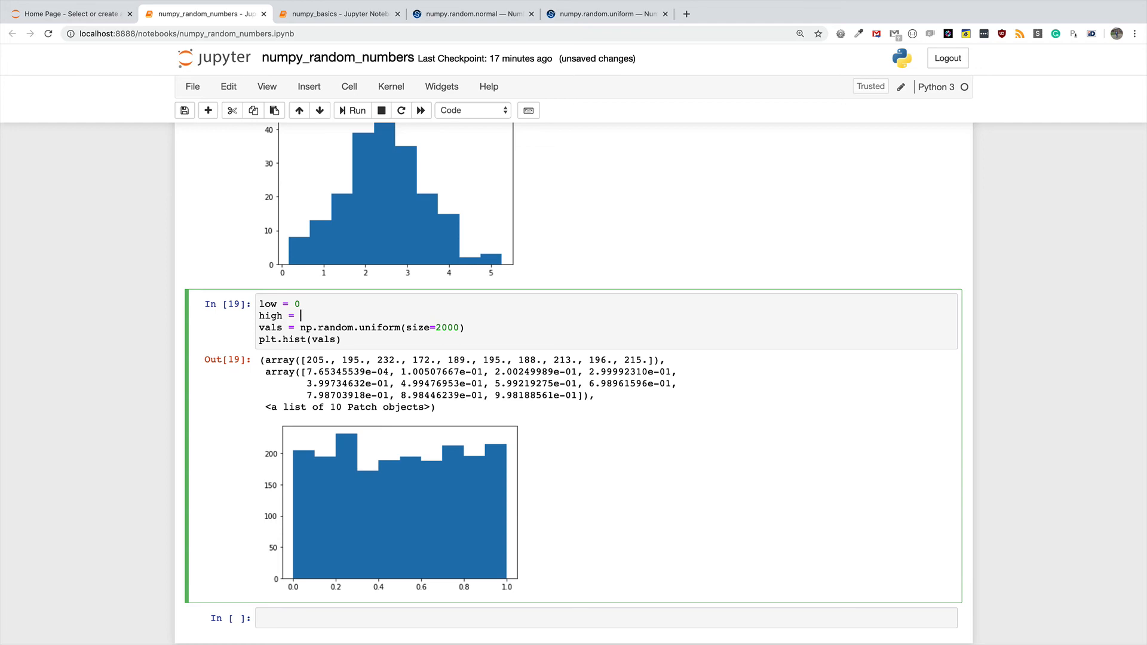
type("10")
left_click(362, 327)
type("lo")
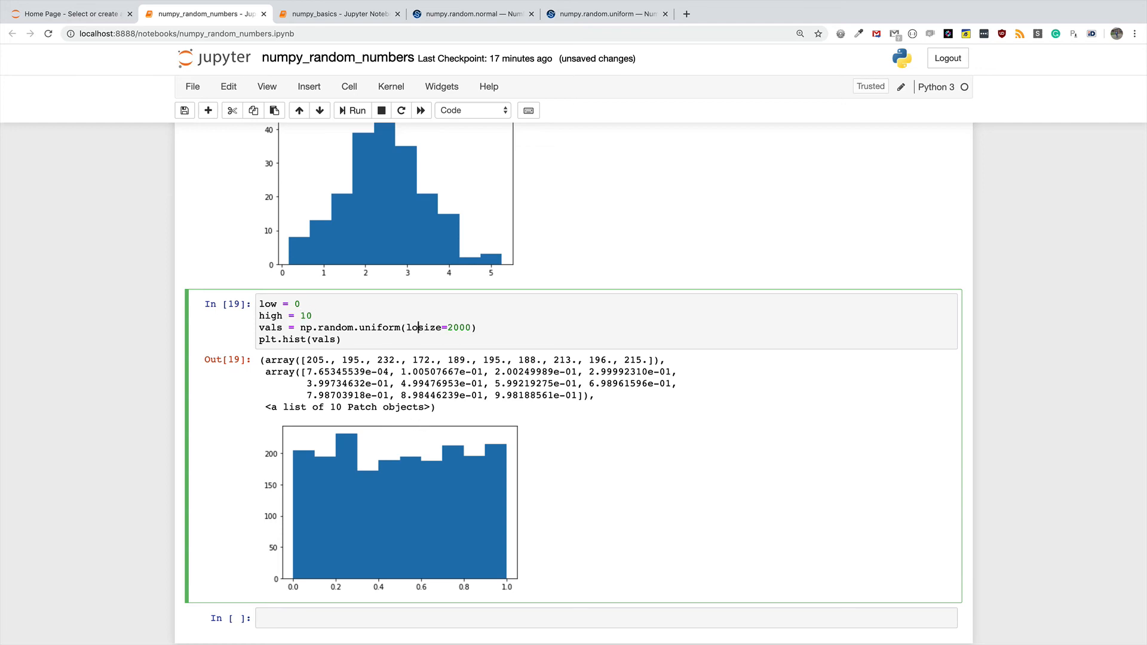
type("w, high,")
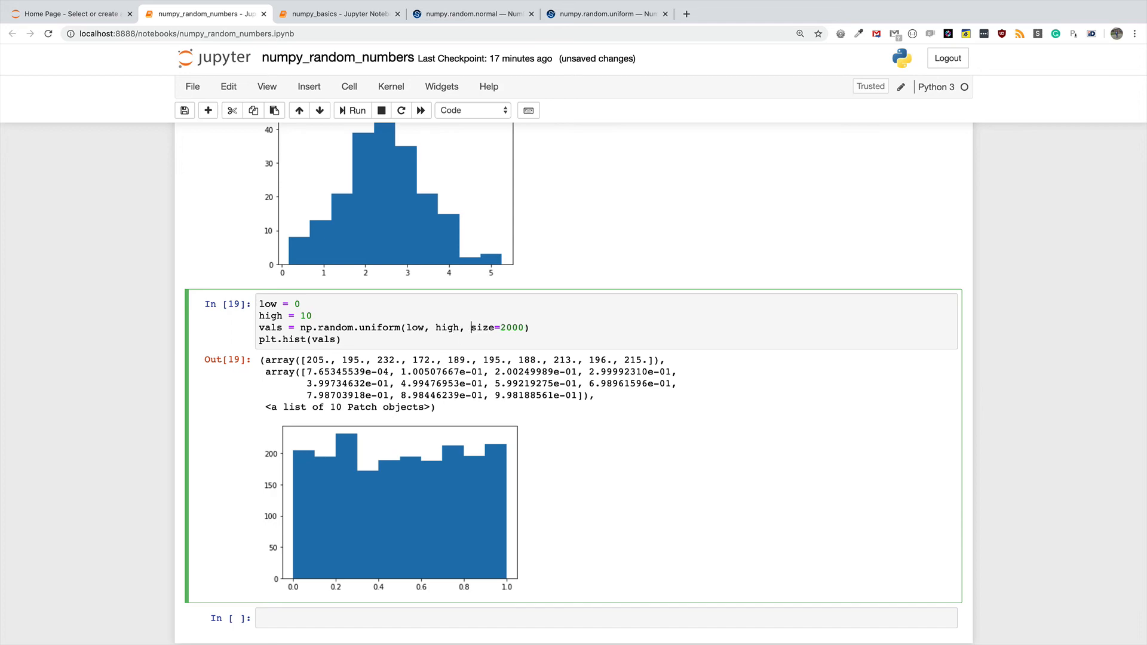
left_click(352, 110)
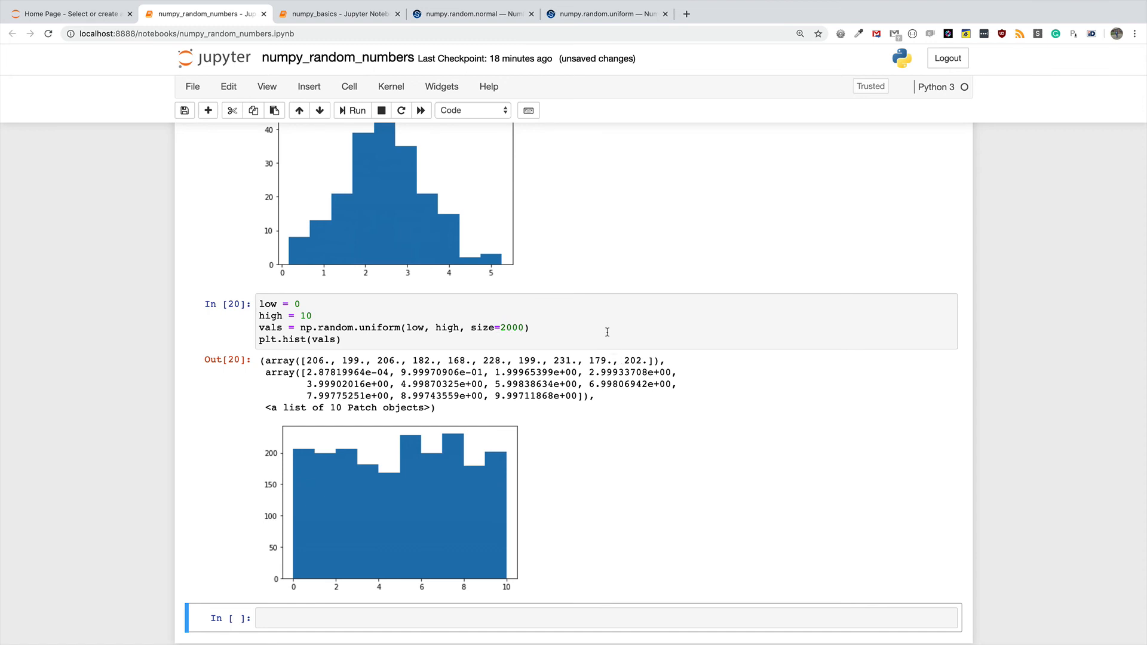
scroll("down", 3)
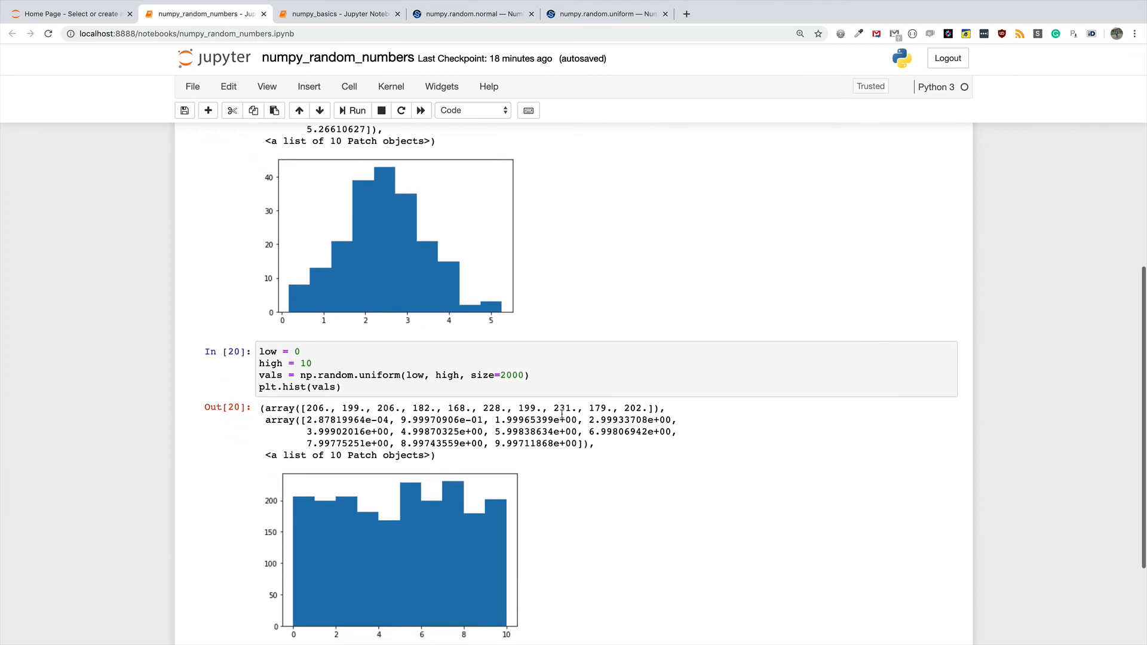
mouse_move(444, 539)
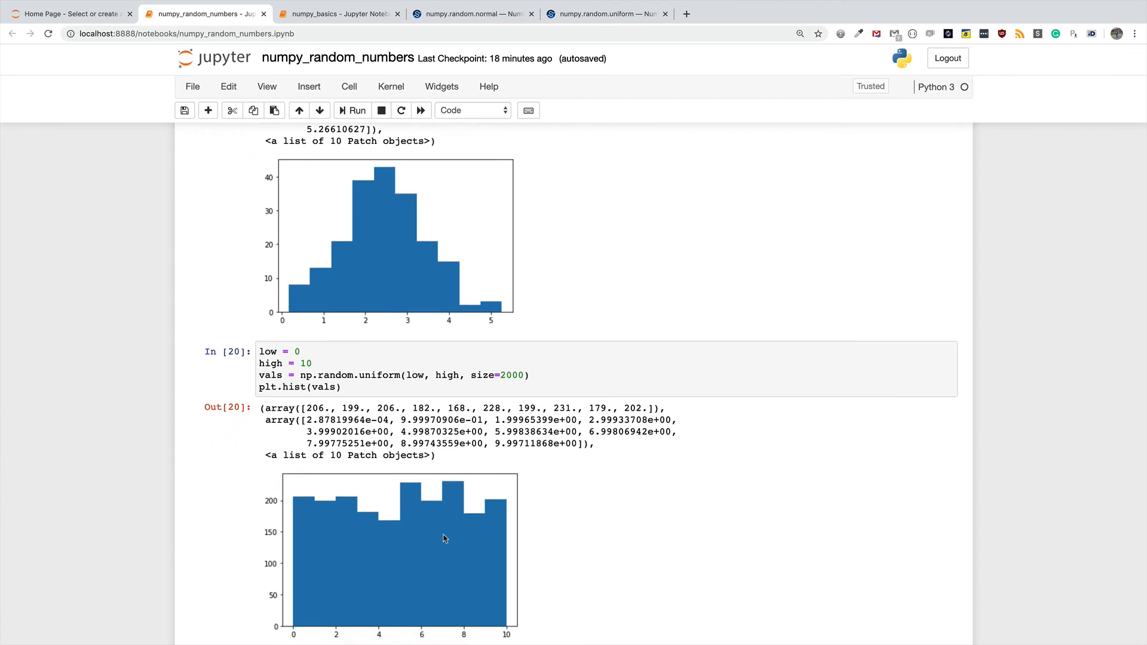
mouse_move(287, 306)
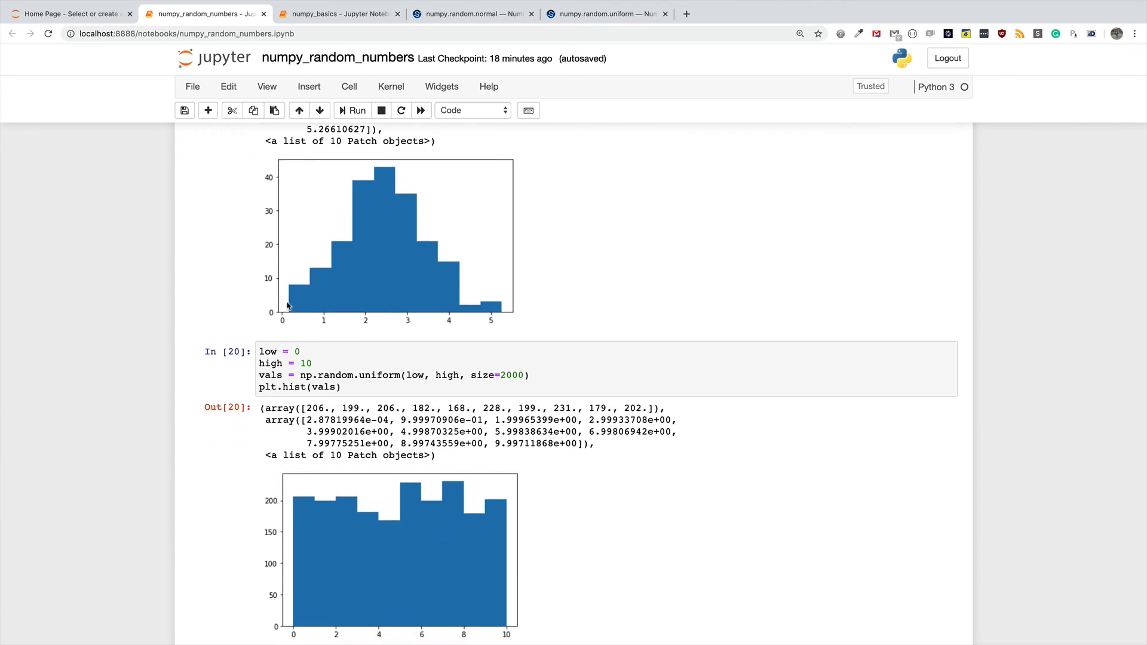
mouse_move(498, 319)
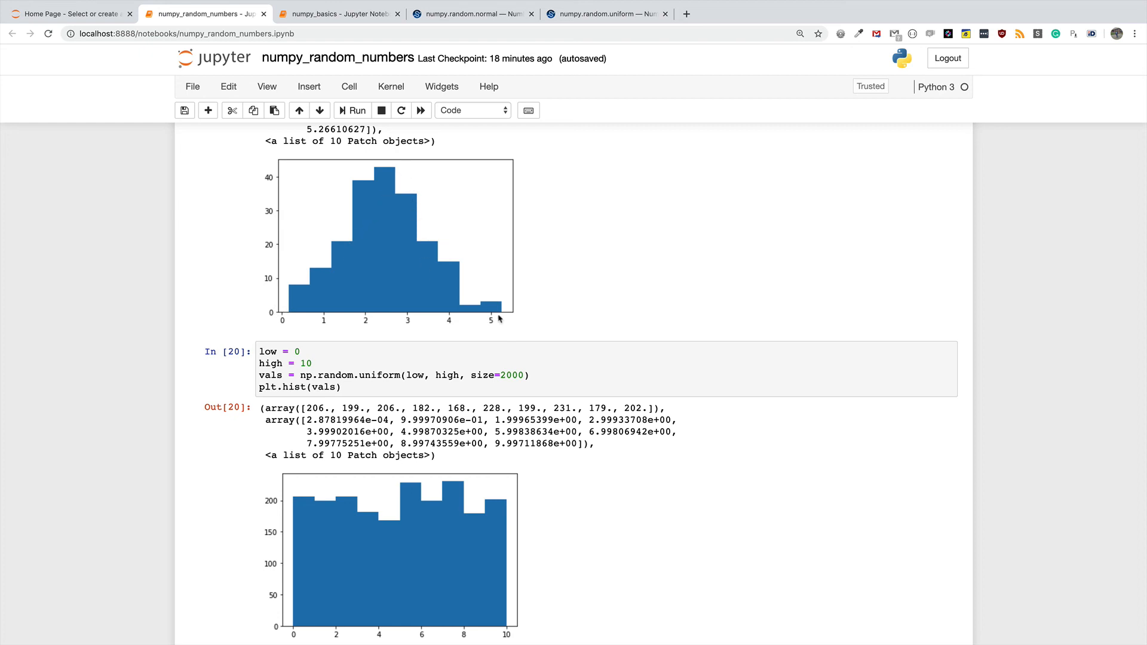
scroll("down", 3)
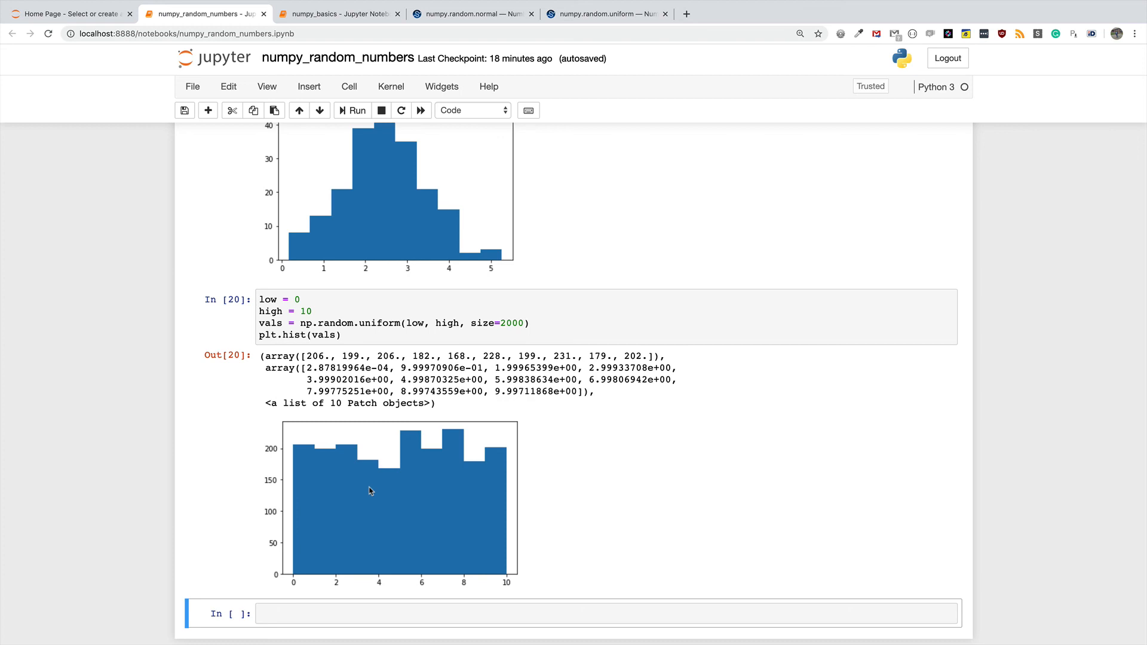
mouse_move(286, 449)
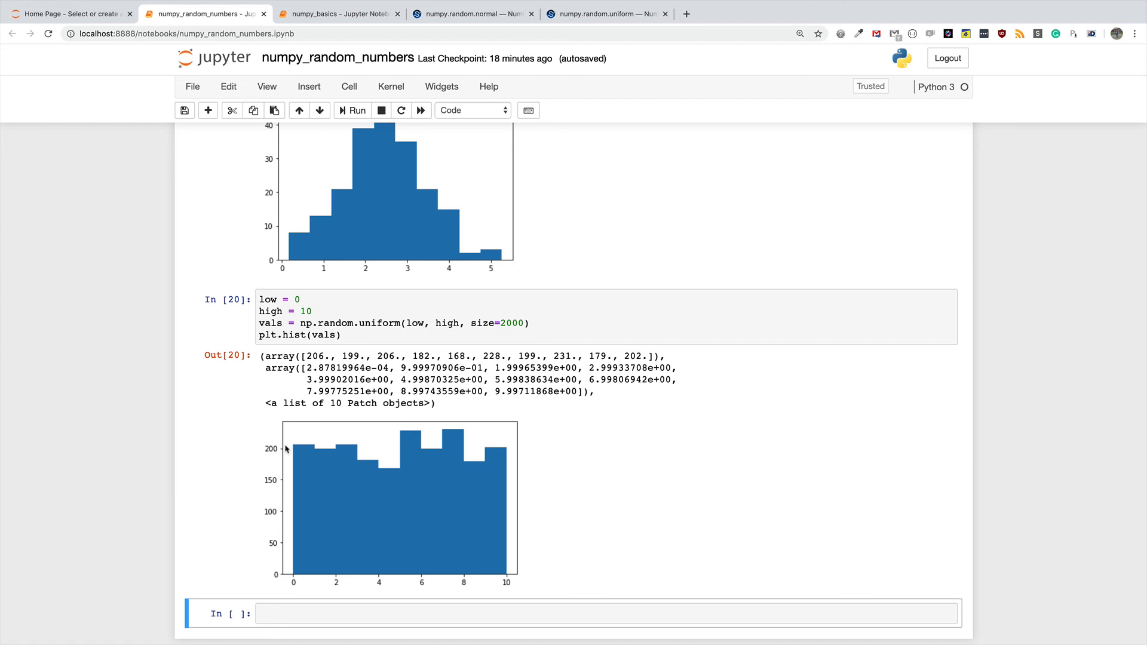
mouse_move(728, 491)
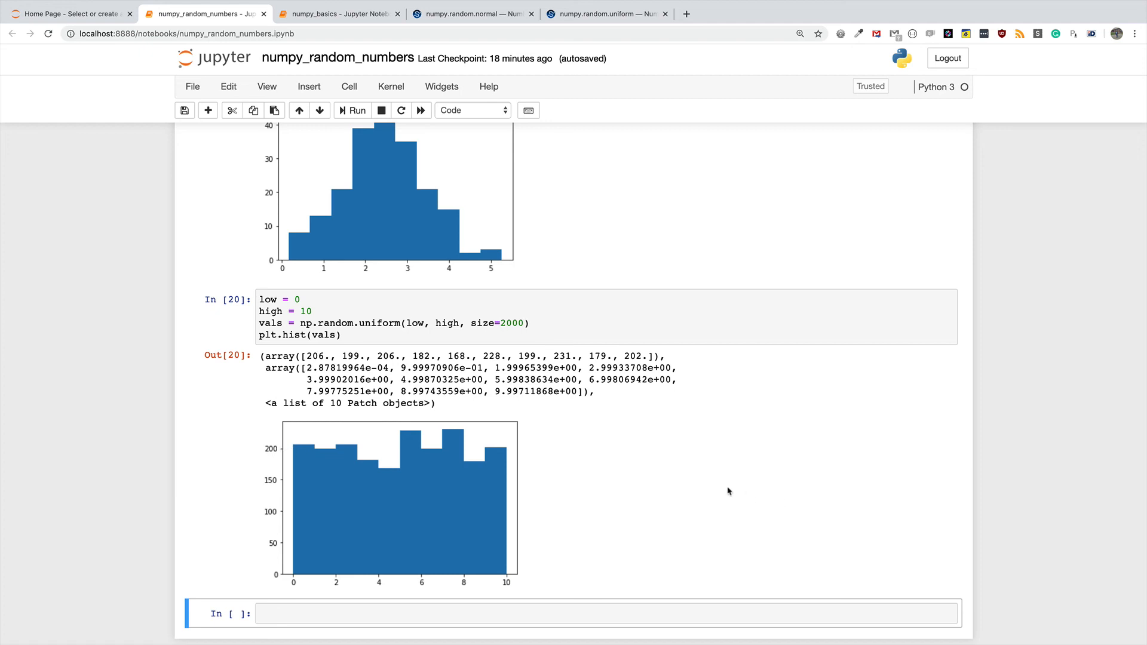
mouse_move(703, 483)
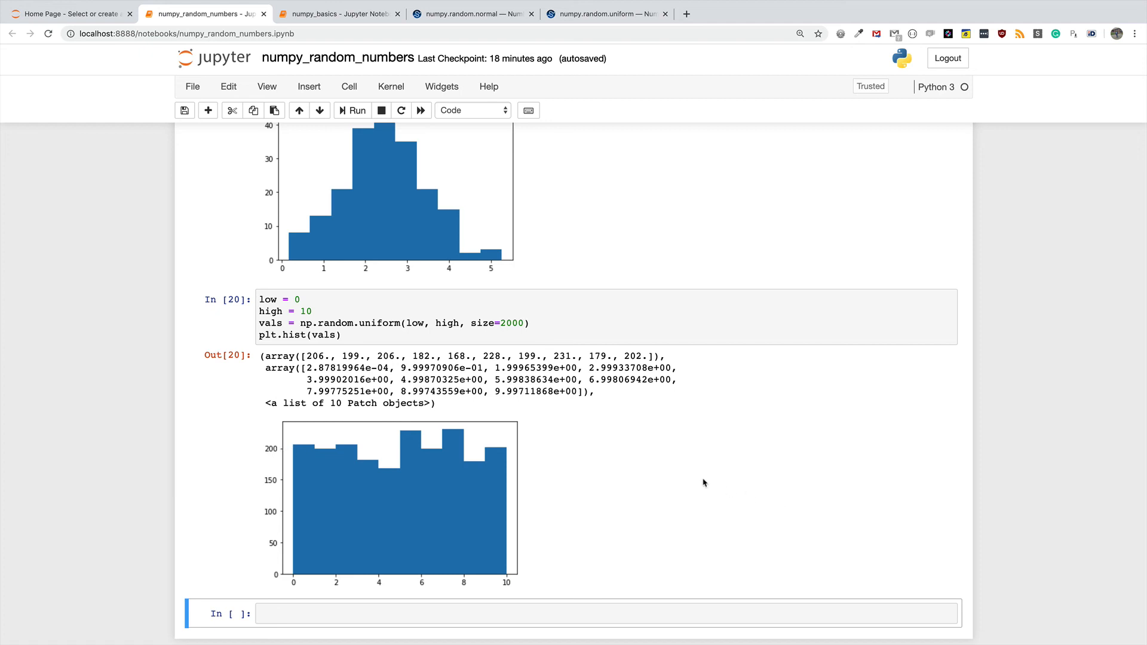